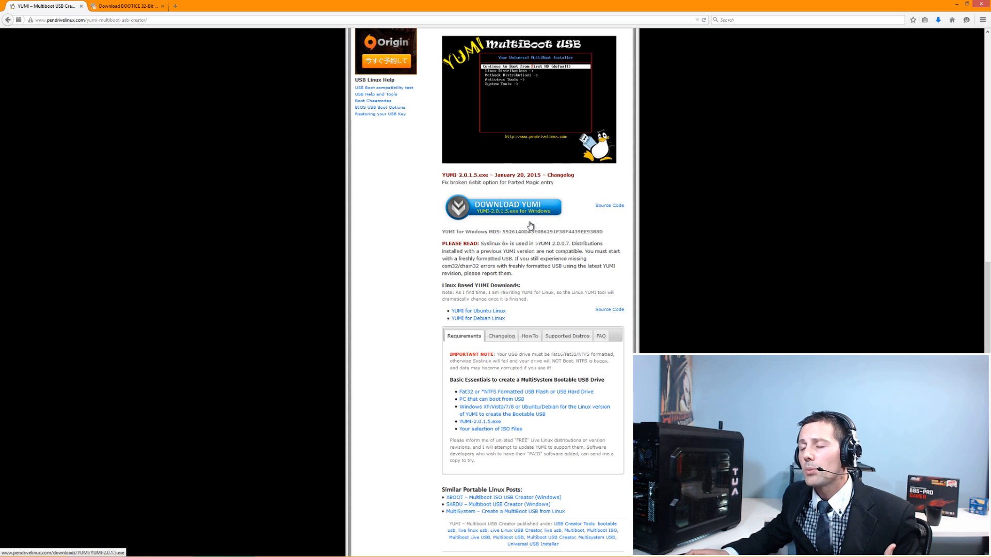
pyautogui.moveTo(480, 264)
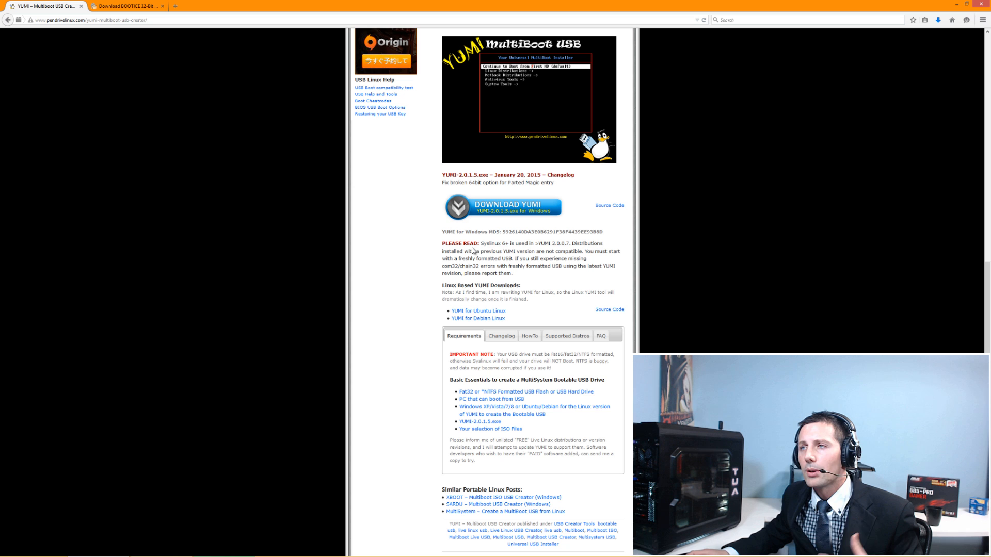
pyautogui.moveTo(502, 225)
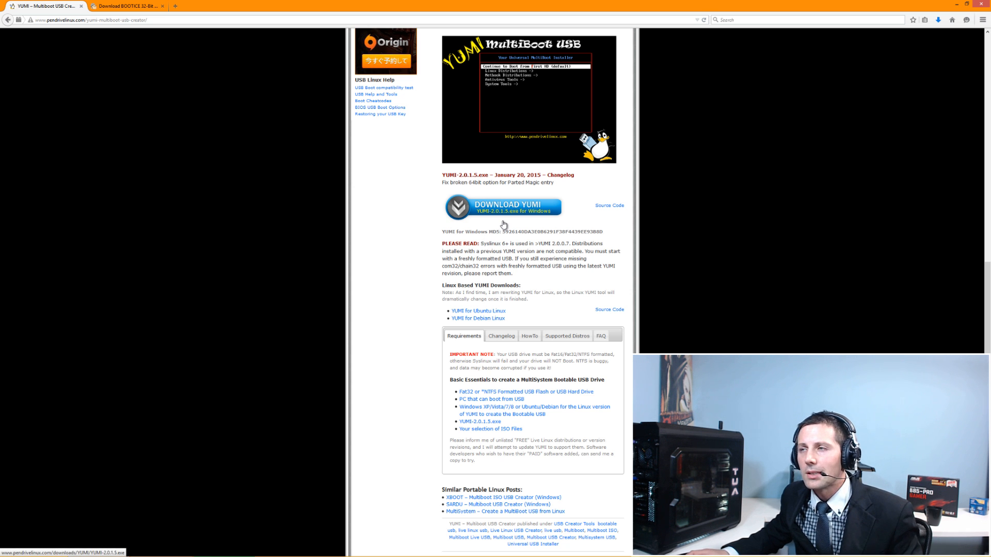
pyautogui.moveTo(502, 207)
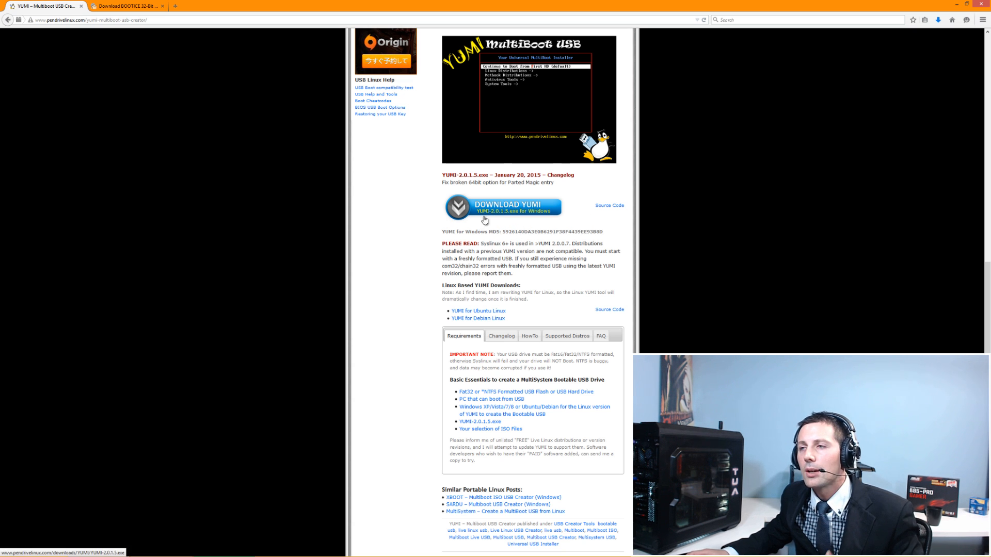
pyautogui.moveTo(184, 108)
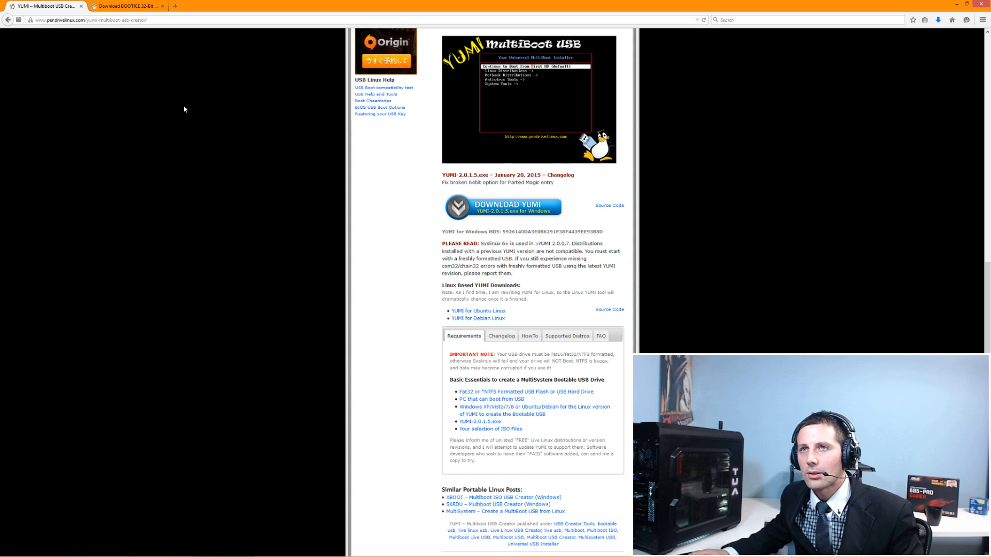
# - Switch to the 'Download BOOTICE 32-Bit' MajorGeeks tab
pyautogui.click(126, 6)
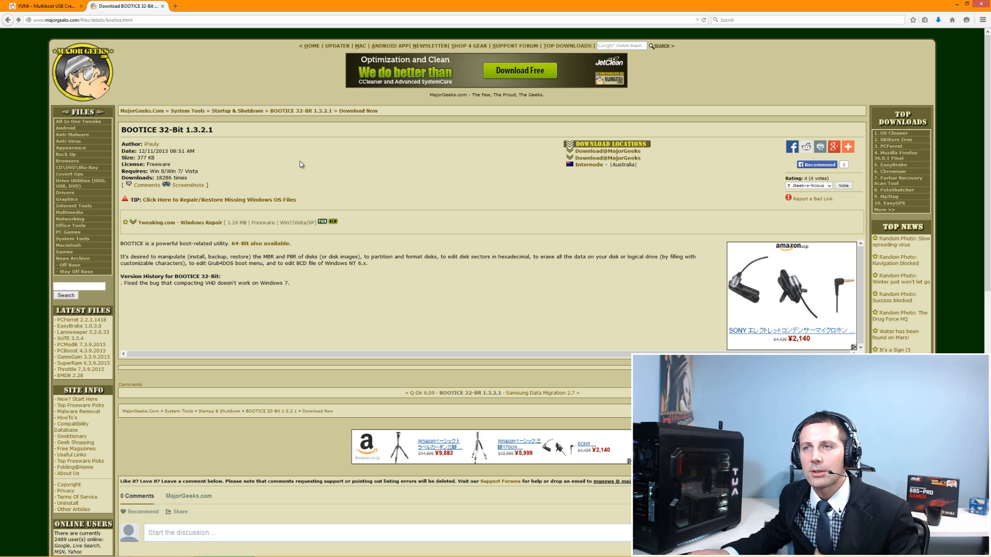
pyautogui.moveTo(214, 133)
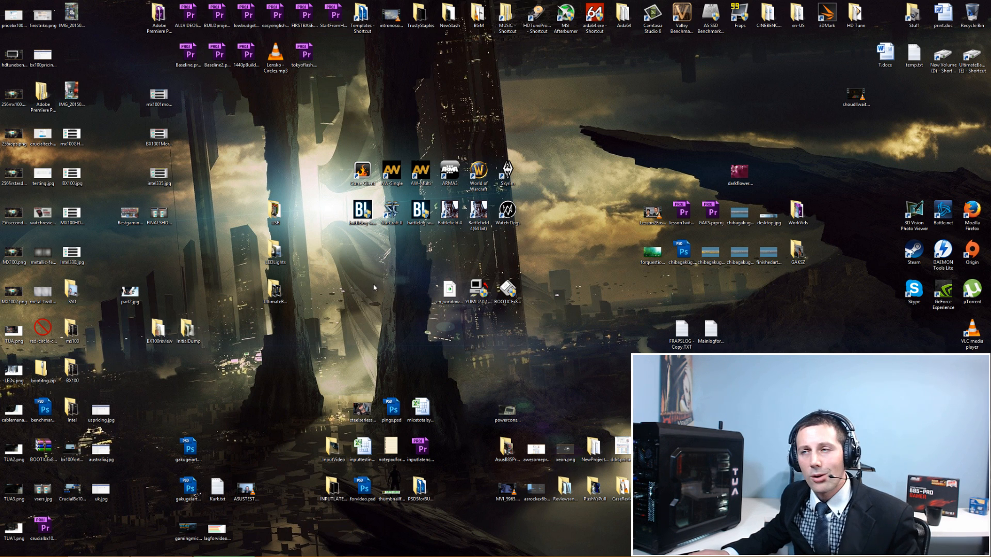
pyautogui.moveTo(540, 310)
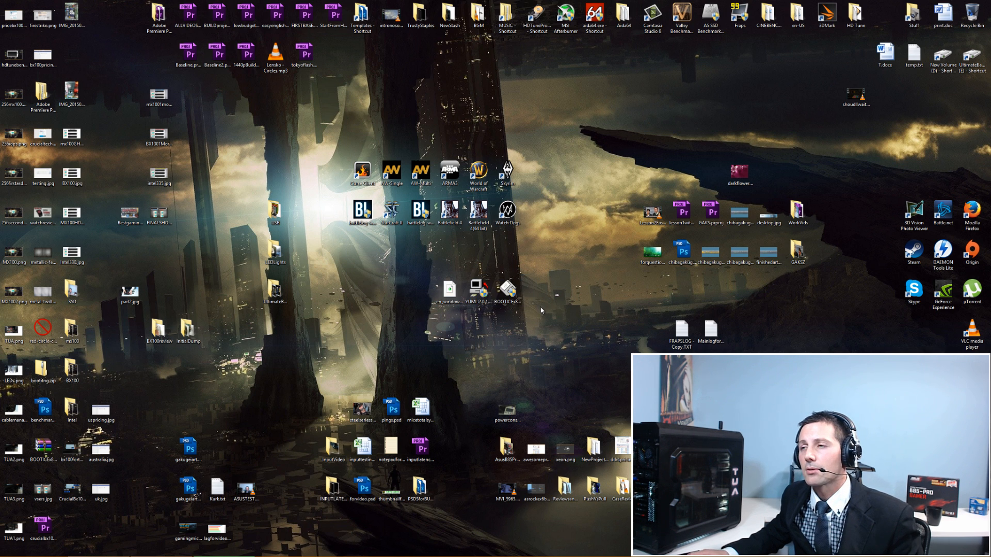
pyautogui.moveTo(449, 291)
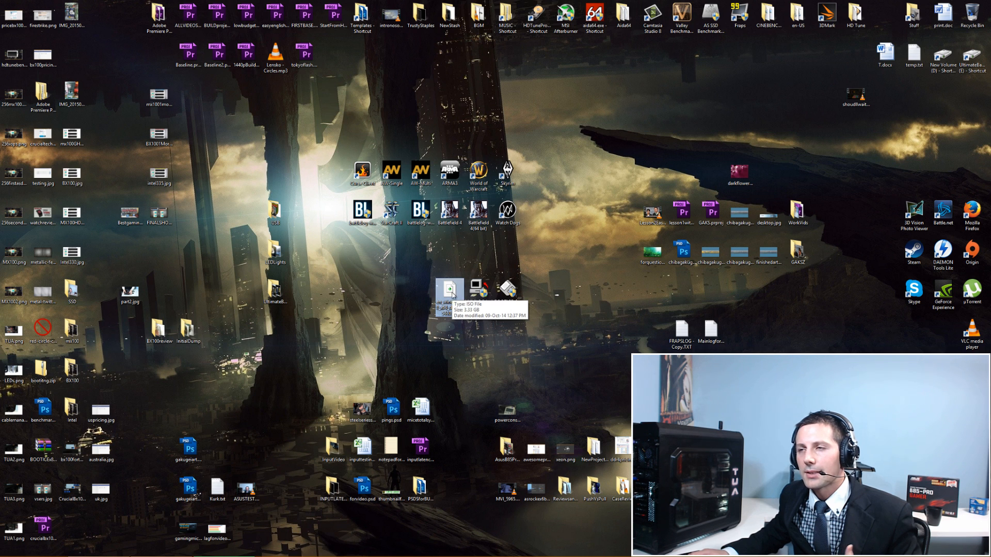
pyautogui.moveTo(403, 282)
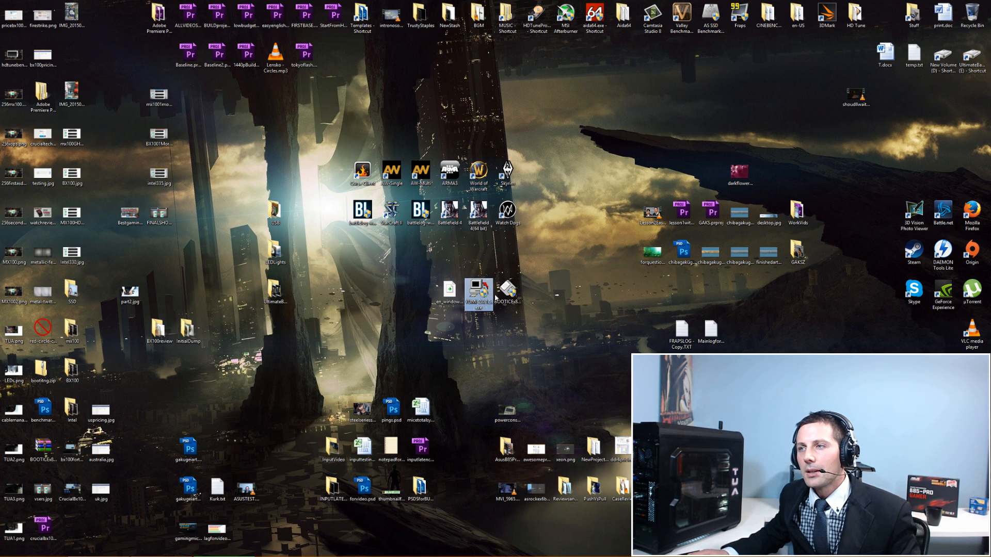
pyautogui.click(506, 294)
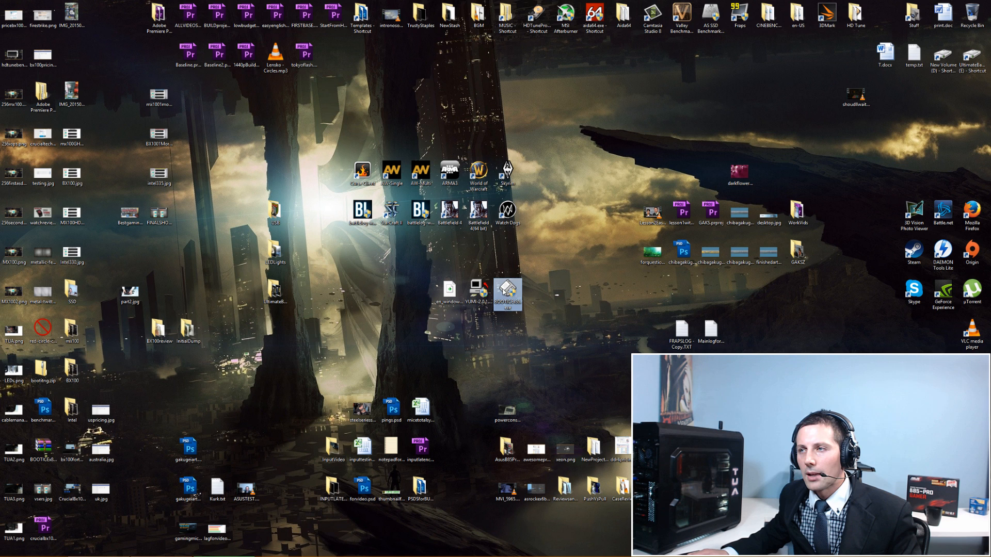
pyautogui.moveTo(507, 297)
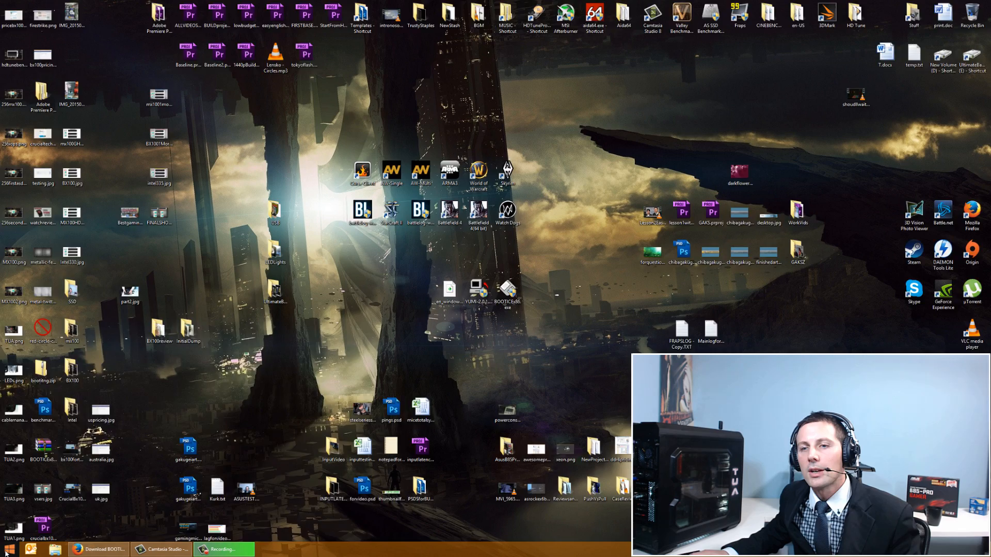
# - Launch diskpart from the Start menu and run list disk, showing the 7386 MB USB drive
pyautogui.click(9, 548)
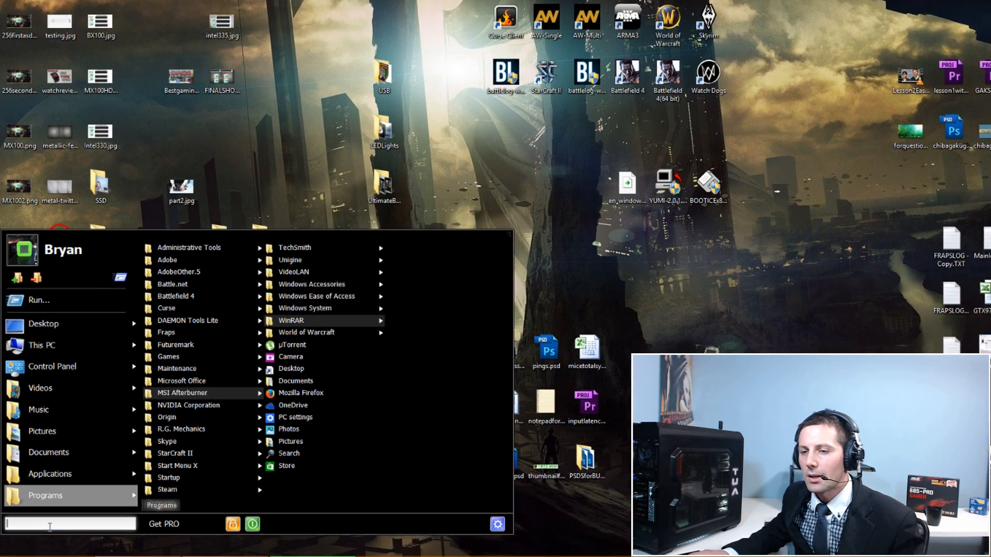
pyautogui.write('diskpart')
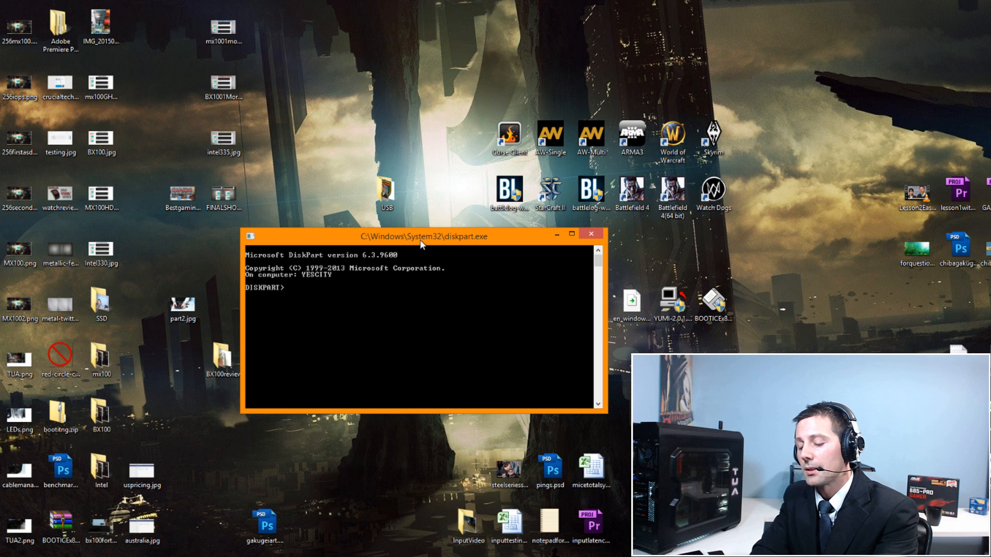
pyautogui.write('list disk')
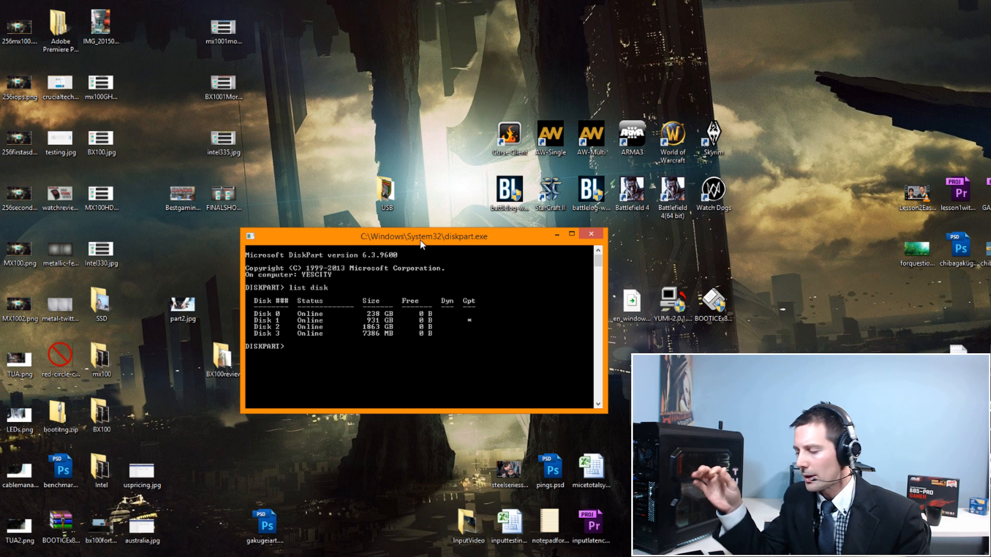
pyautogui.moveTo(418, 337)
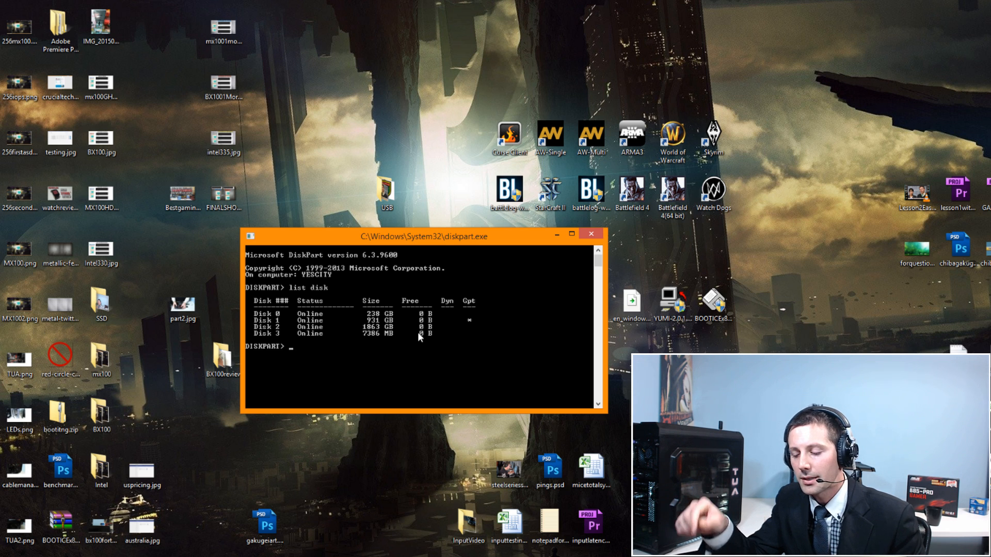
# - Select disk 3 (the 7386 MB drive) and relist the disks to confirm it is marked
pyautogui.write('select disk')
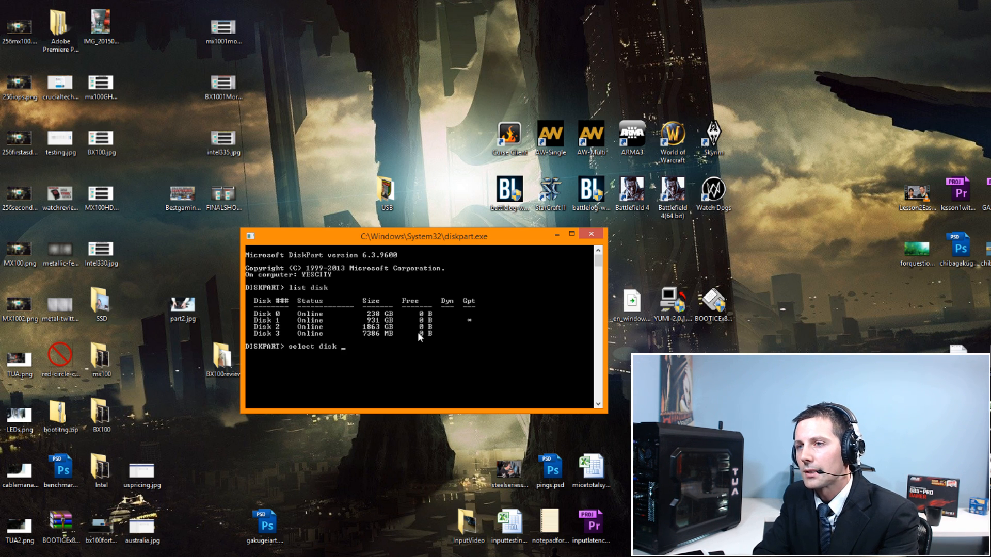
pyautogui.write('3')
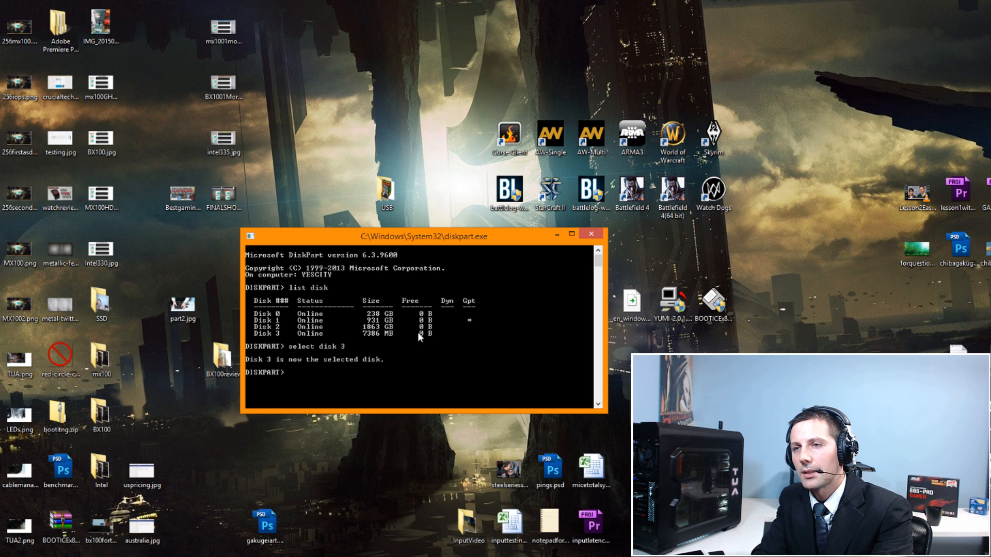
pyautogui.write('list disk')
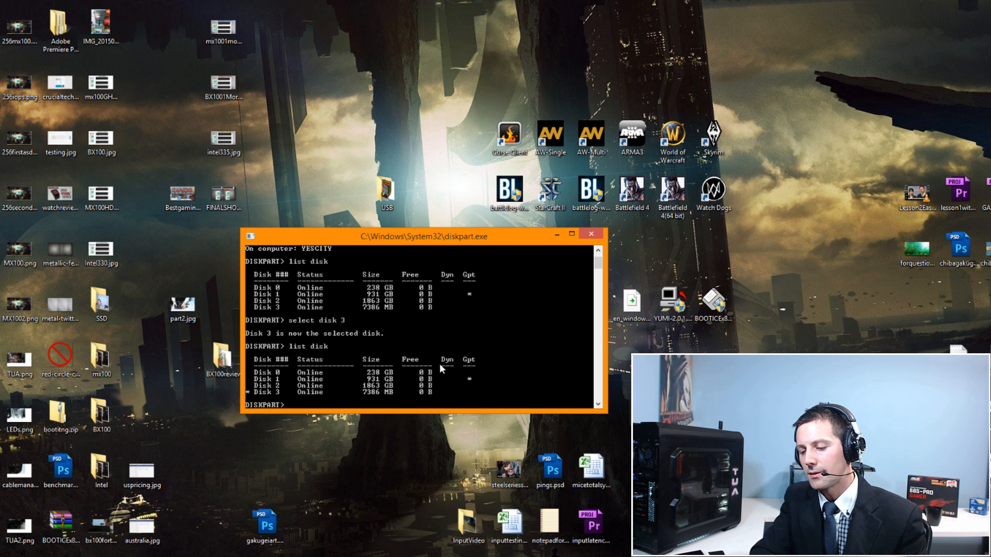
# - Clean Disk 3 and create a single primary partition on it
pyautogui.write('clean')
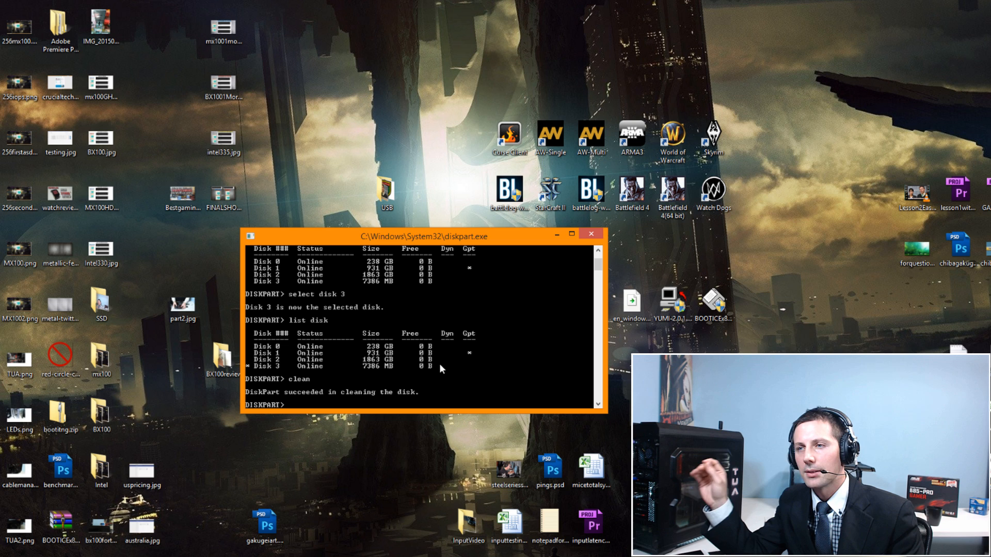
pyautogui.write('c')
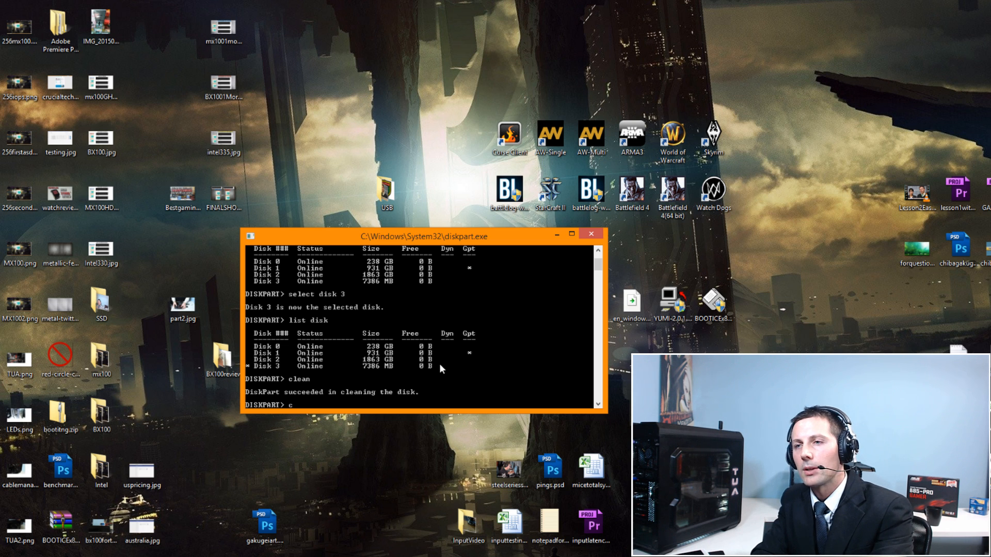
pyautogui.write('reate partition primary')
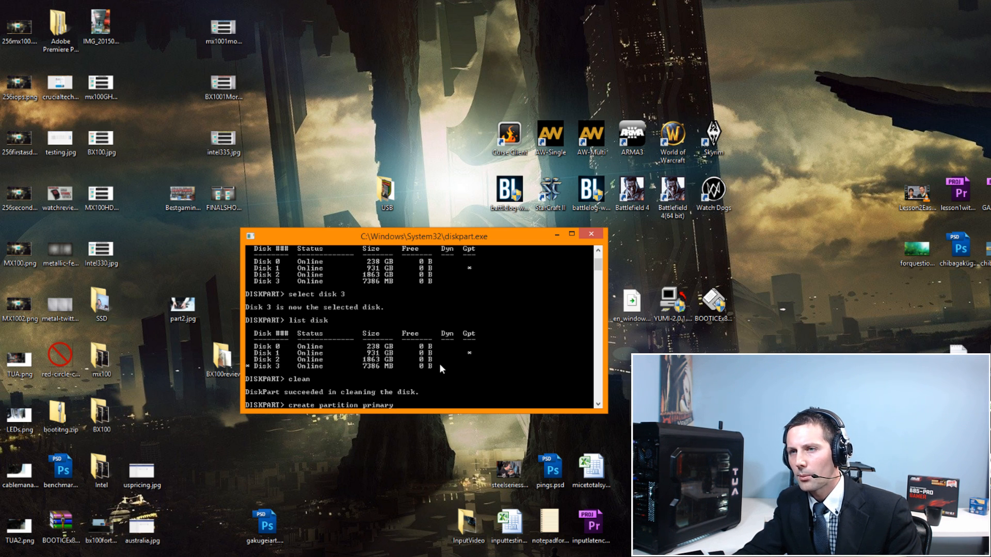
pyautogui.press('Return')
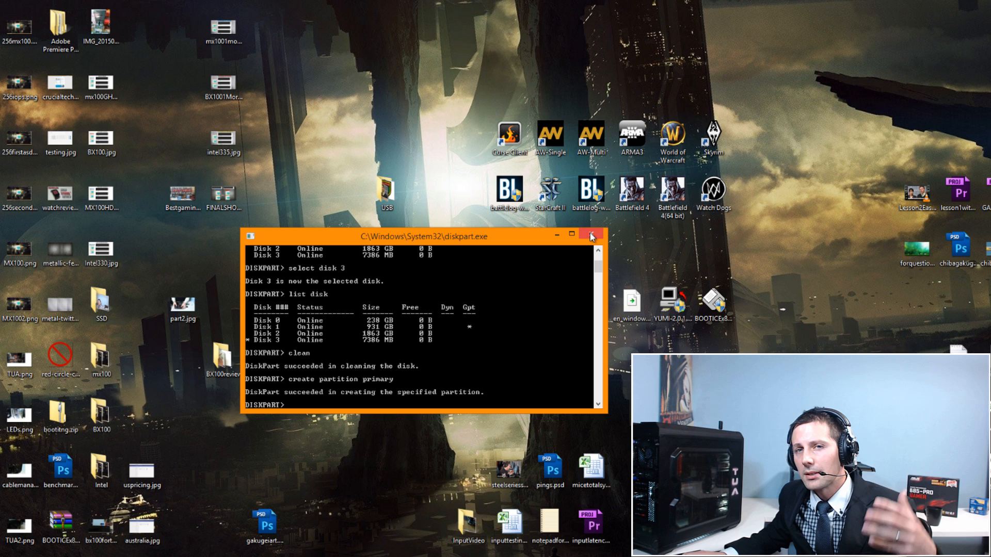
pyautogui.moveTo(591, 237)
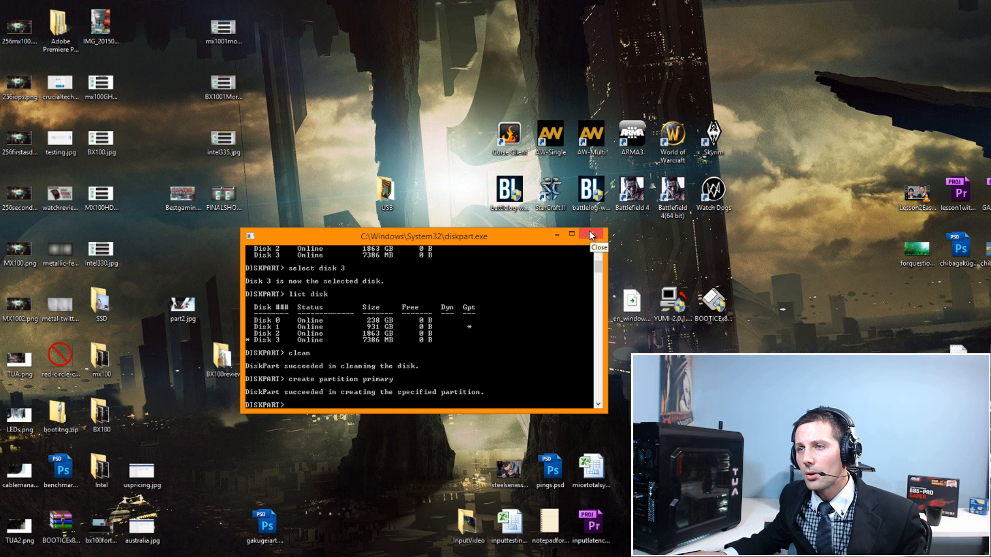
# - Close the DiskPart window and launch BOOTICEx86.exe from the desktop
pyautogui.click(590, 235)
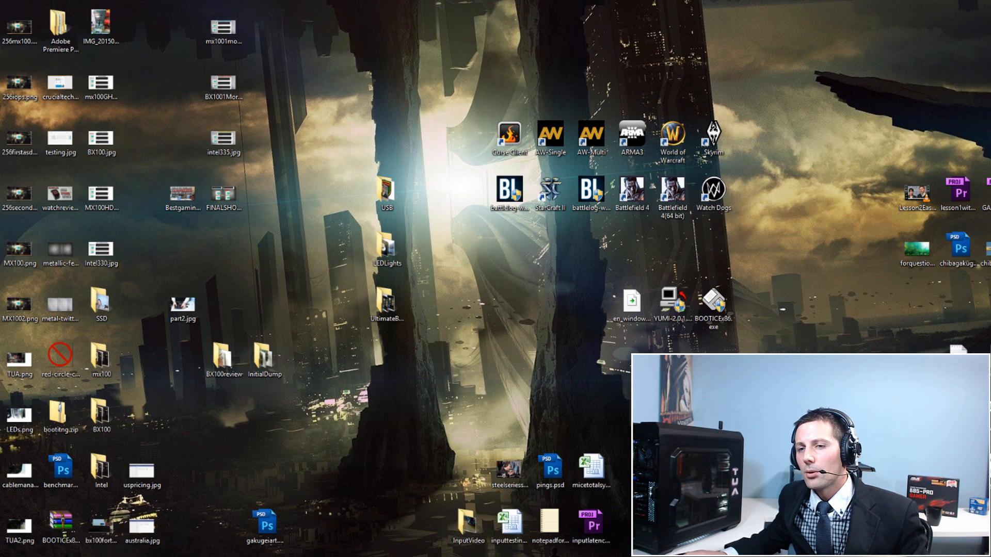
pyautogui.click(16, 553)
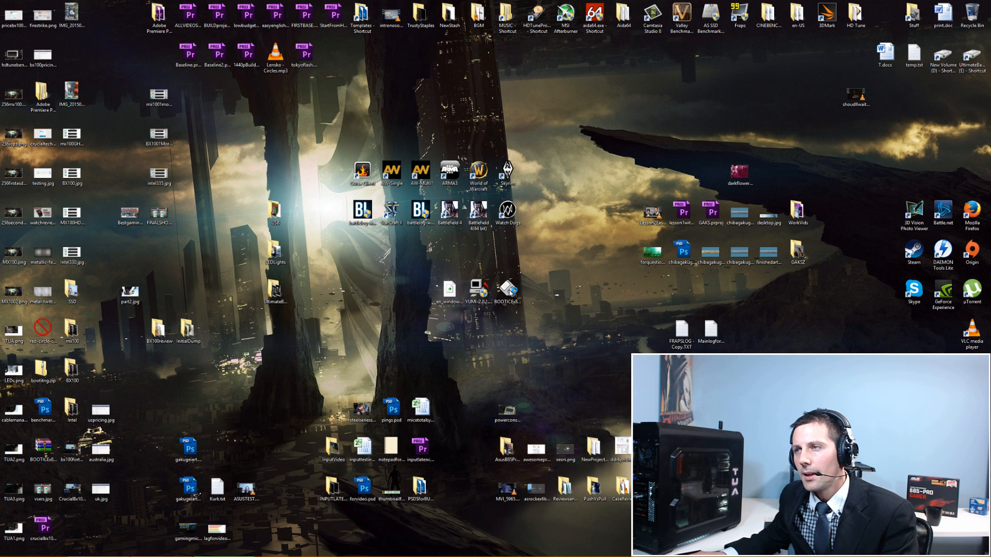
pyautogui.doubleClick(507, 288)
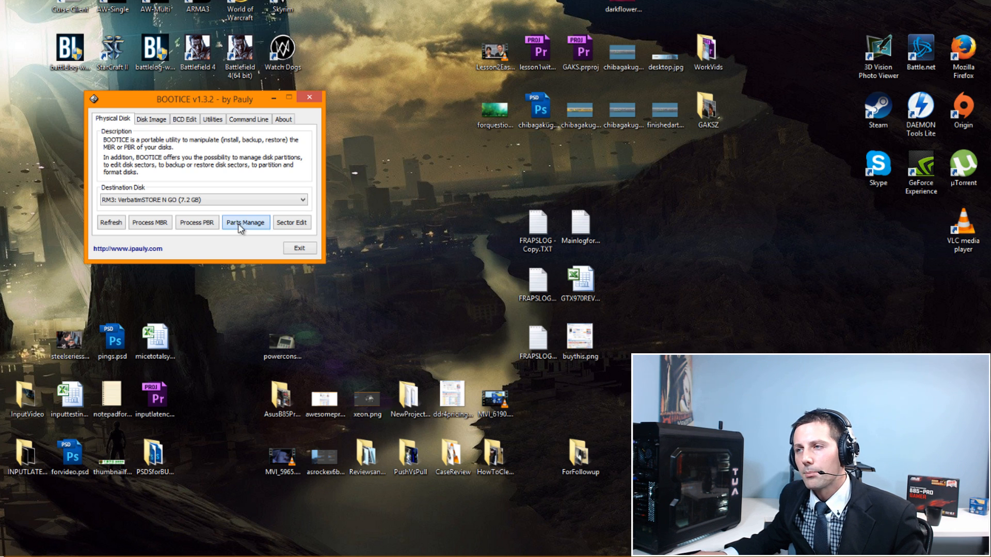
# - Start repartitioning the Verbatim drive in Parts Manage, settling on USB-HDD multi-partition mode
pyautogui.click(246, 223)
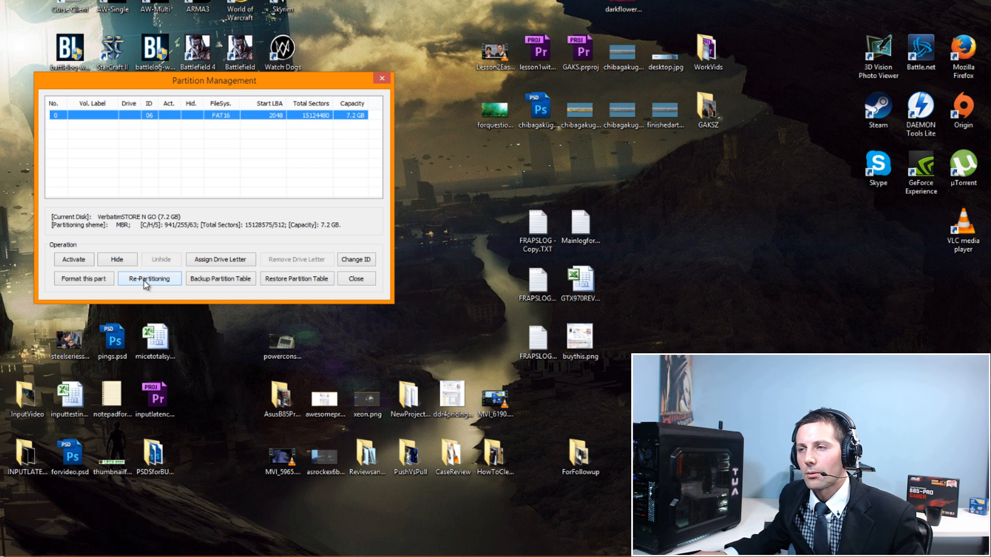
pyautogui.click(150, 277)
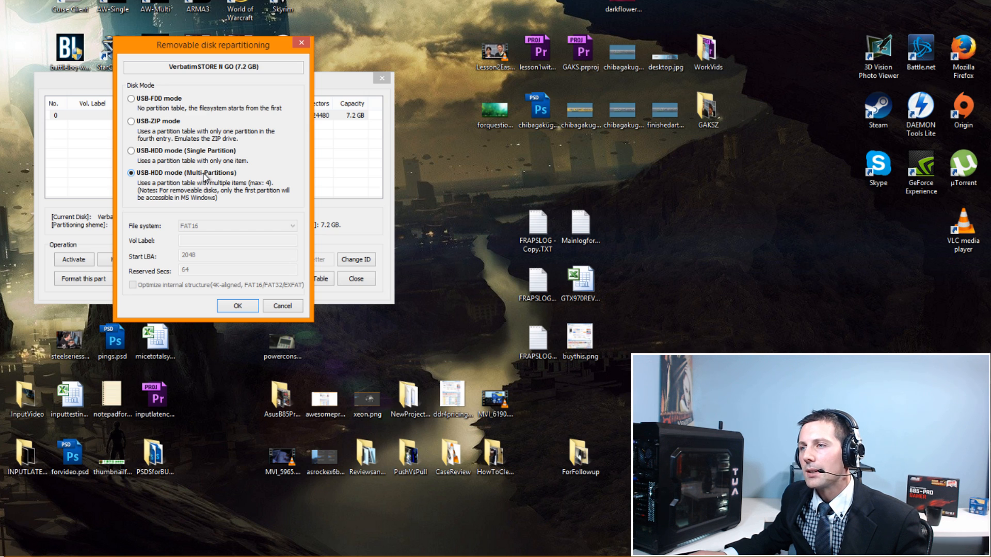
pyautogui.moveTo(161, 180)
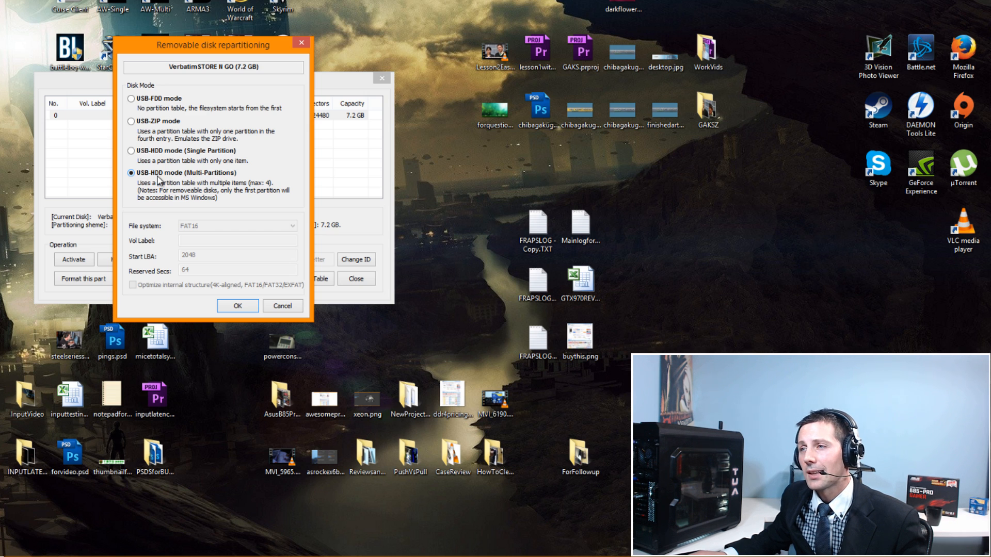
pyautogui.click(131, 151)
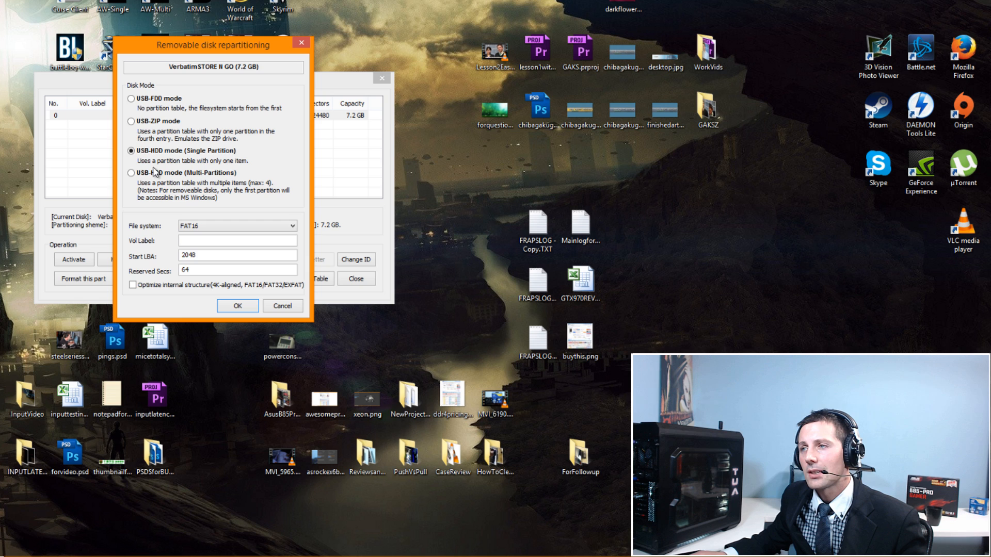
pyautogui.click(131, 172)
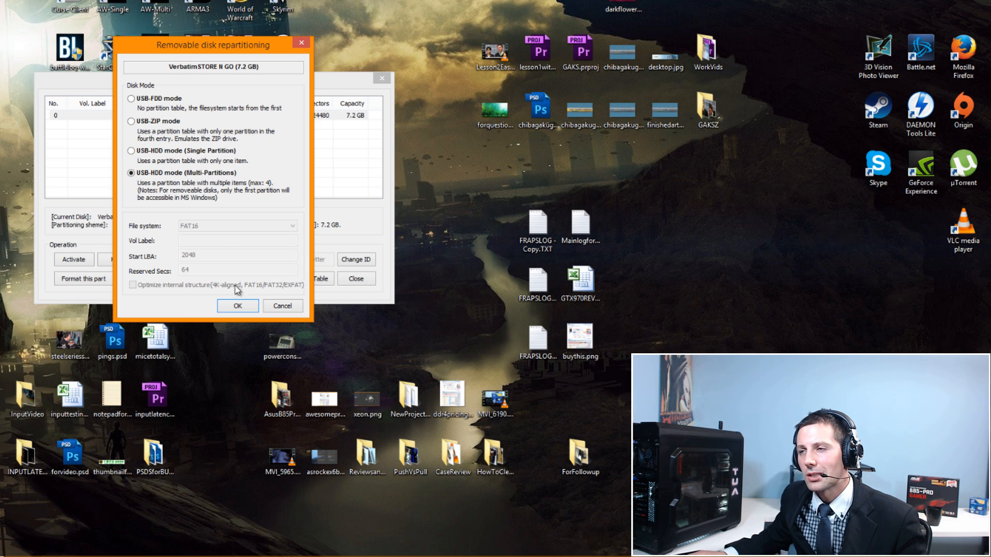
# - Set partition 1 to 3750 MB and partition 2 to 3636 MB
pyautogui.click(238, 305)
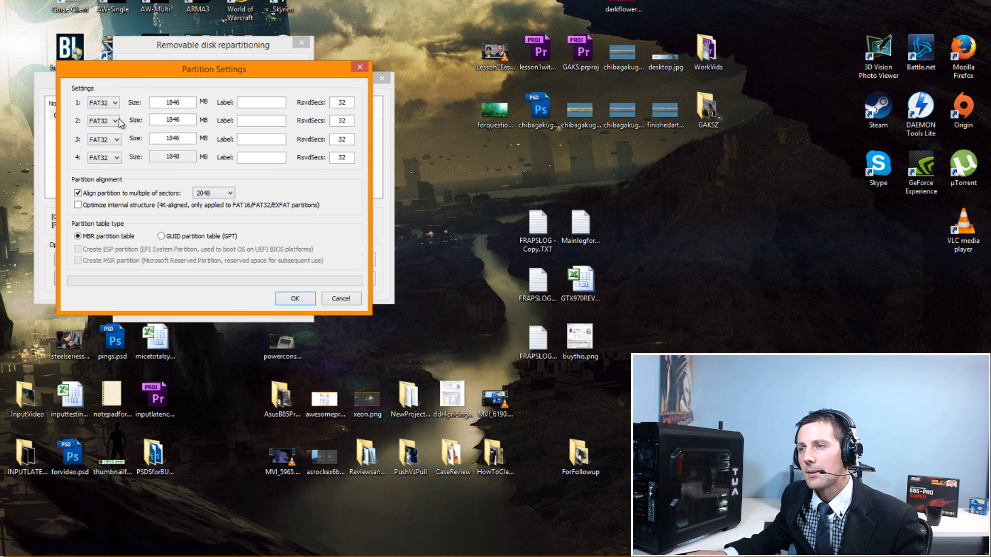
pyautogui.moveTo(155, 152)
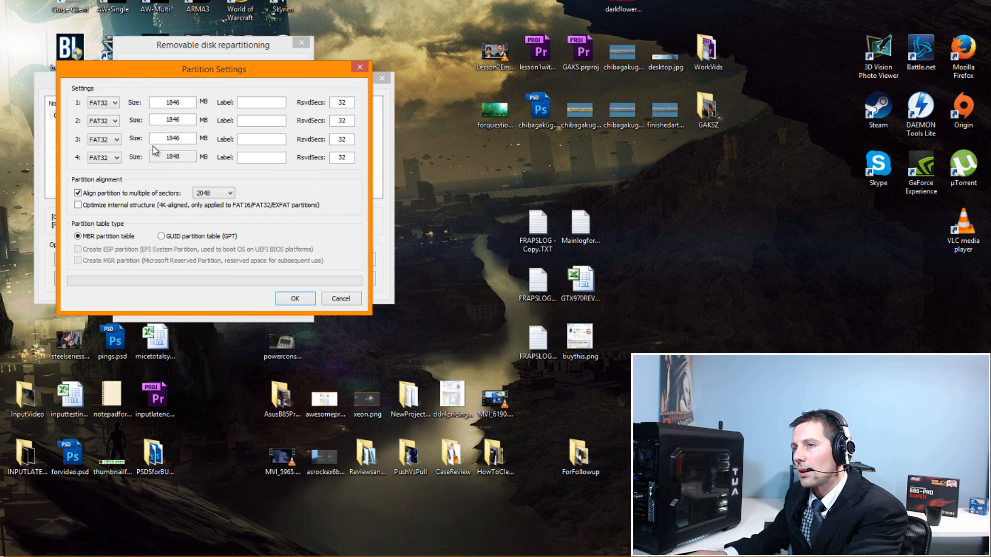
pyautogui.click(172, 139)
pyautogui.write('0')
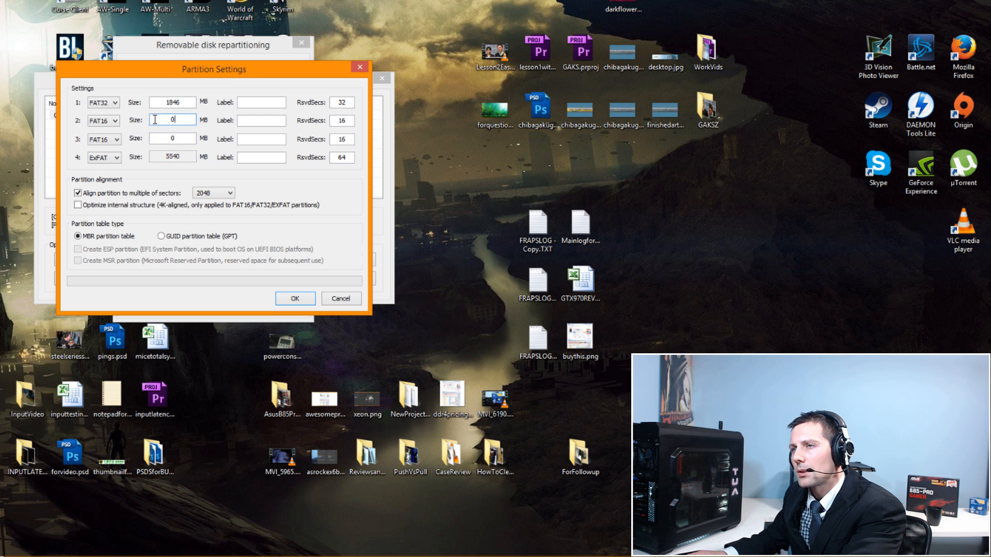
pyautogui.click(172, 102)
pyautogui.write('3750')
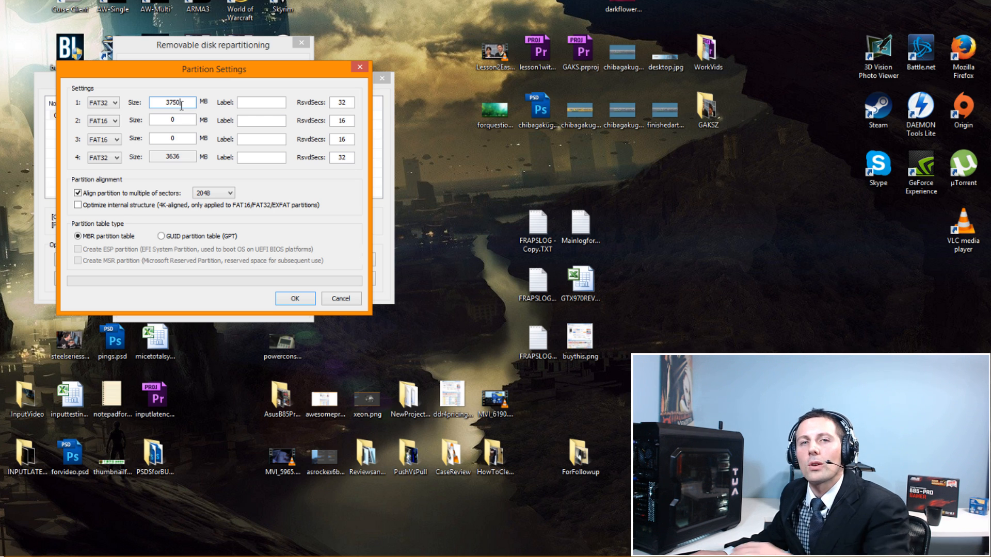
pyautogui.tripleClick(172, 102)
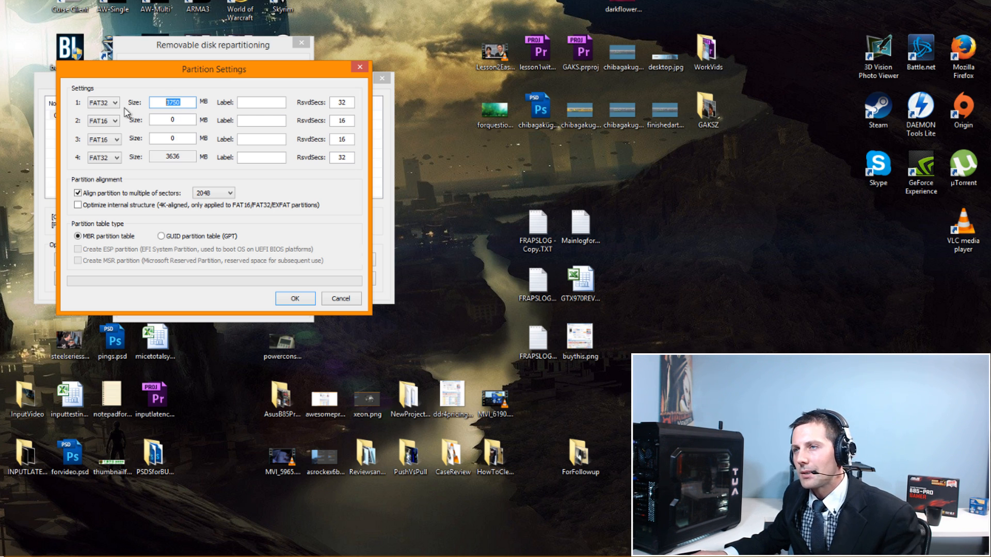
pyautogui.write('4000')
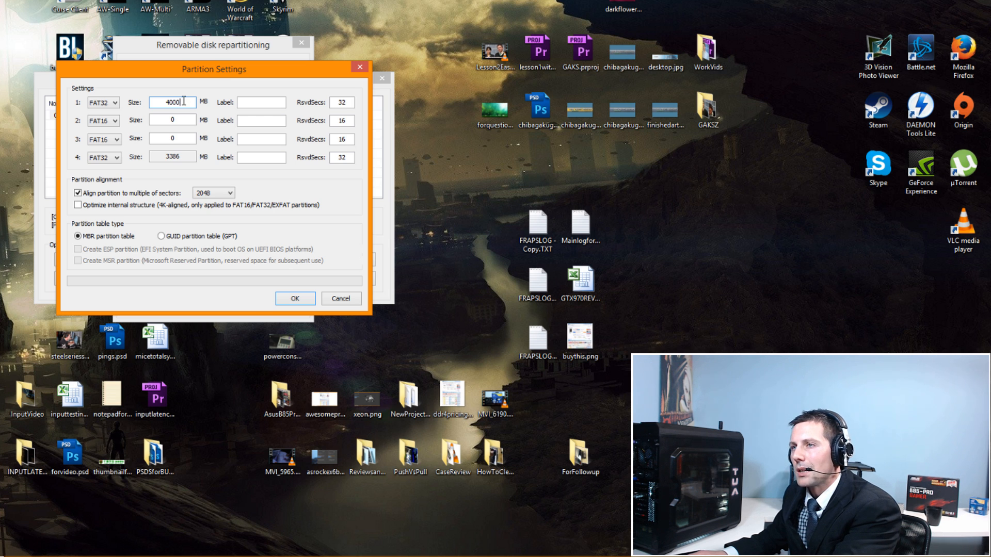
pyautogui.tripleClick(172, 102)
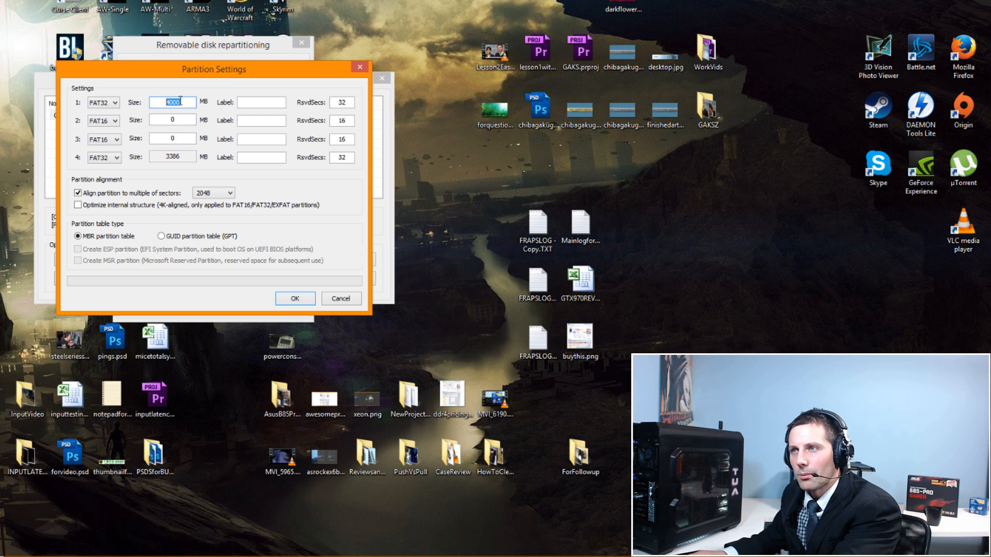
pyautogui.write('3750')
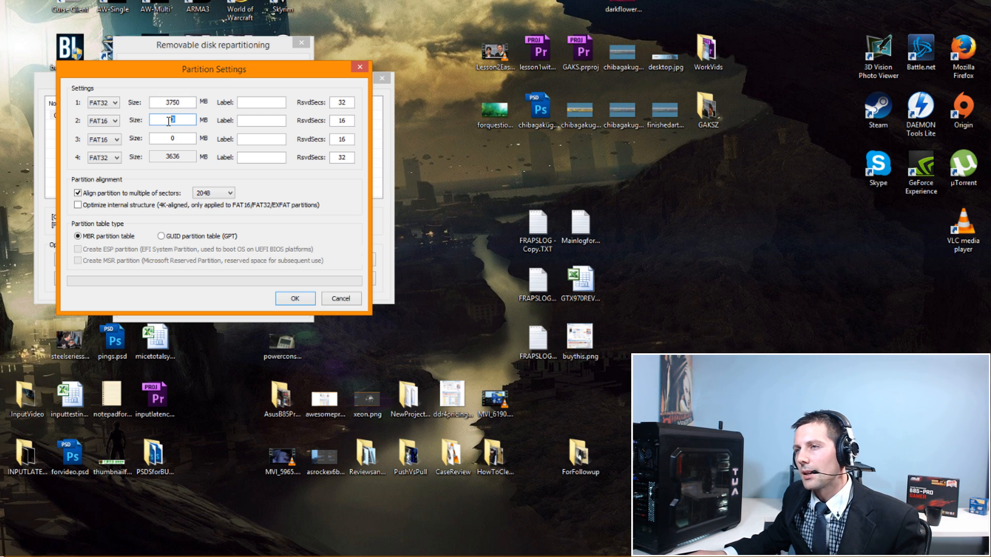
pyautogui.write('3636')
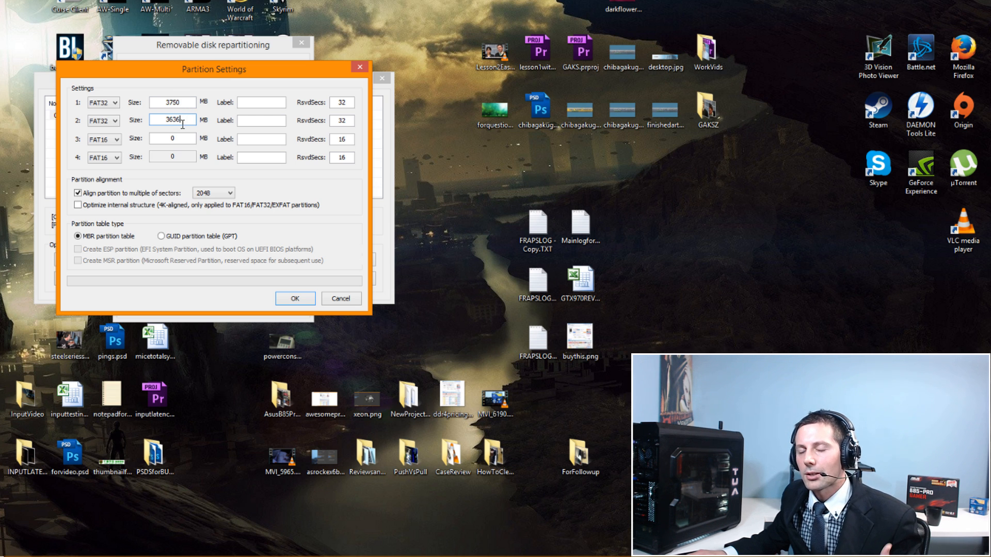
# - Keep FAT32 for partition 1, enable Optimize internal structure, and apply the repartitioning
pyautogui.click(103, 102)
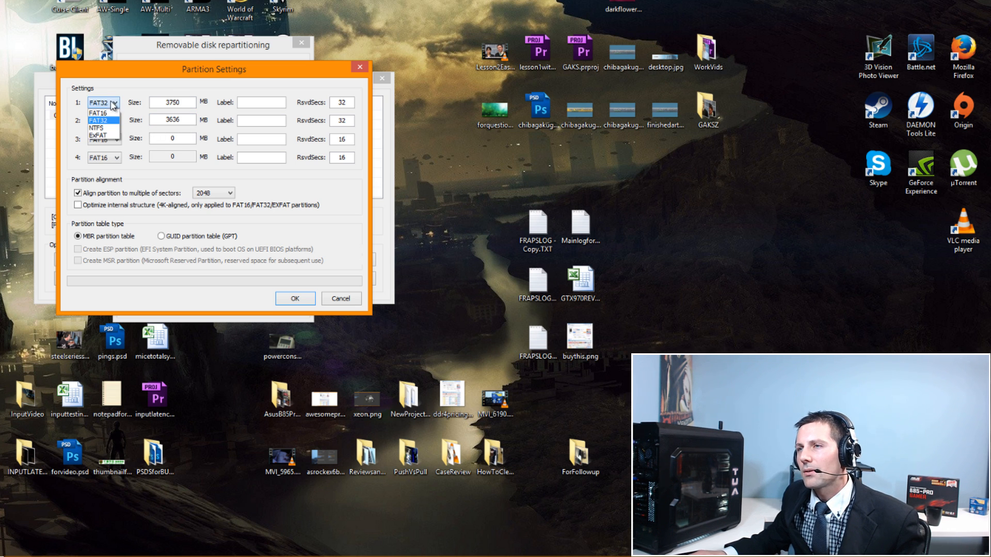
pyautogui.click(101, 120)
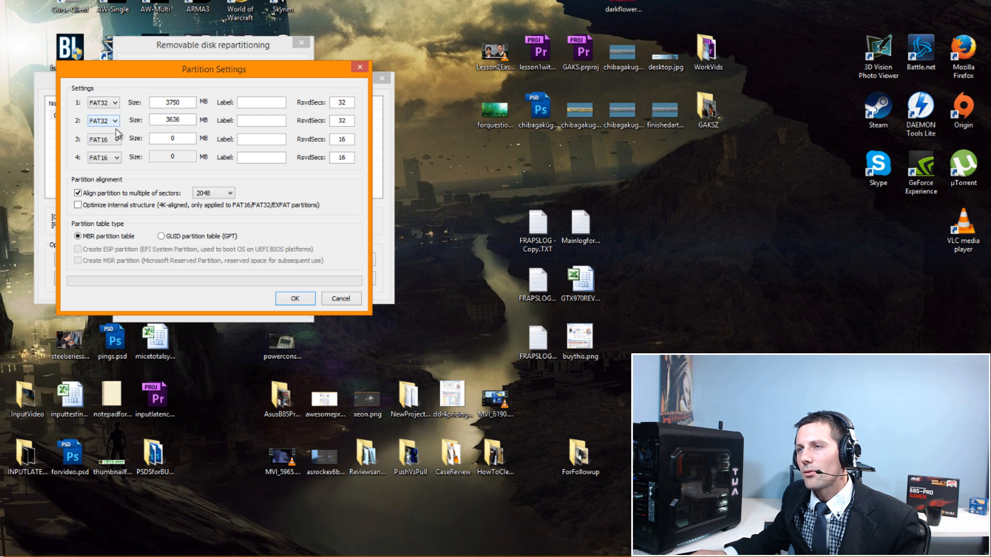
pyautogui.moveTo(180, 202)
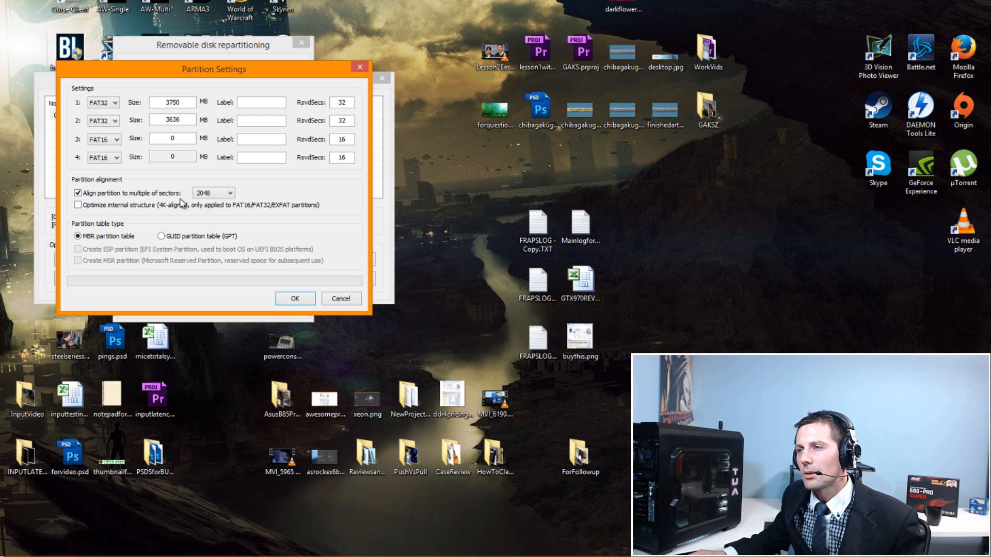
pyautogui.click(77, 205)
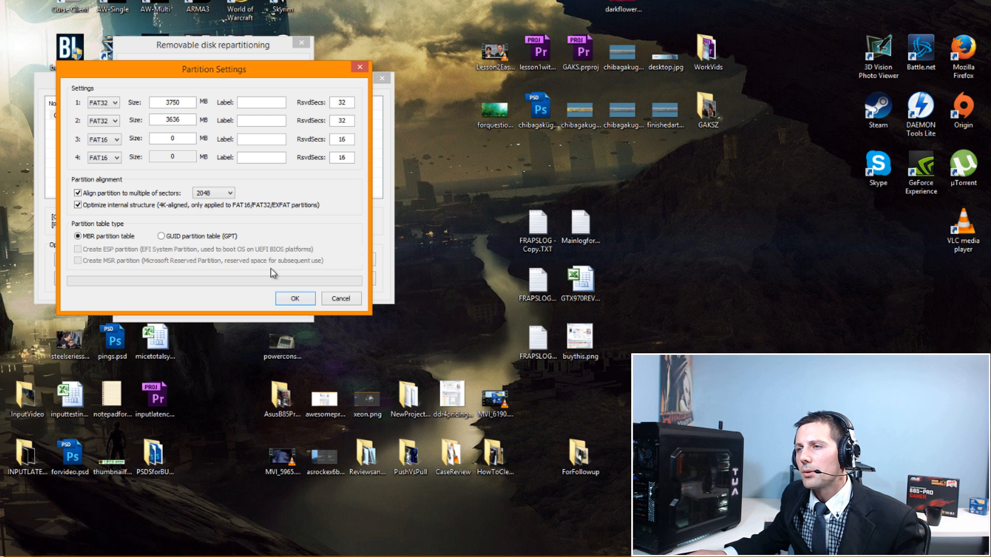
pyautogui.click(294, 298)
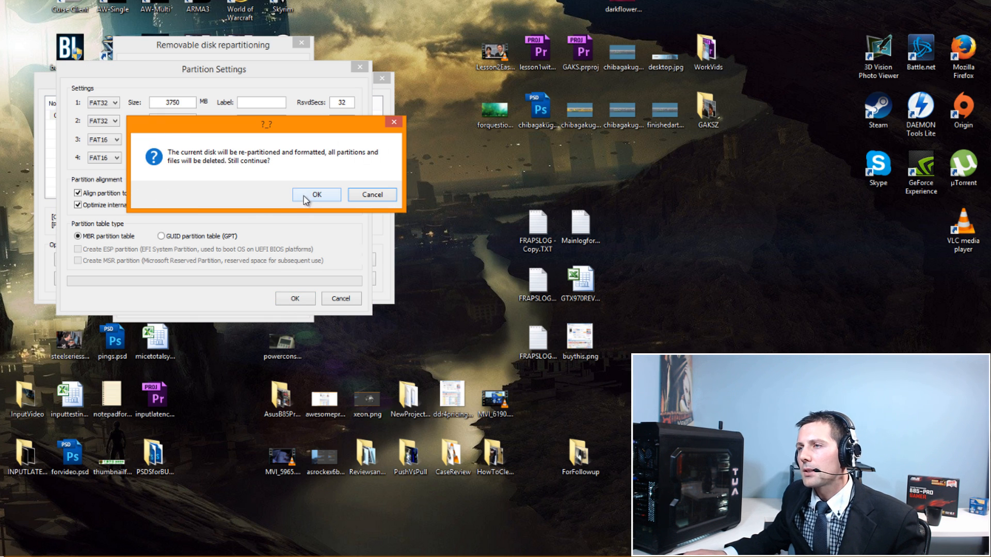
pyautogui.click(316, 195)
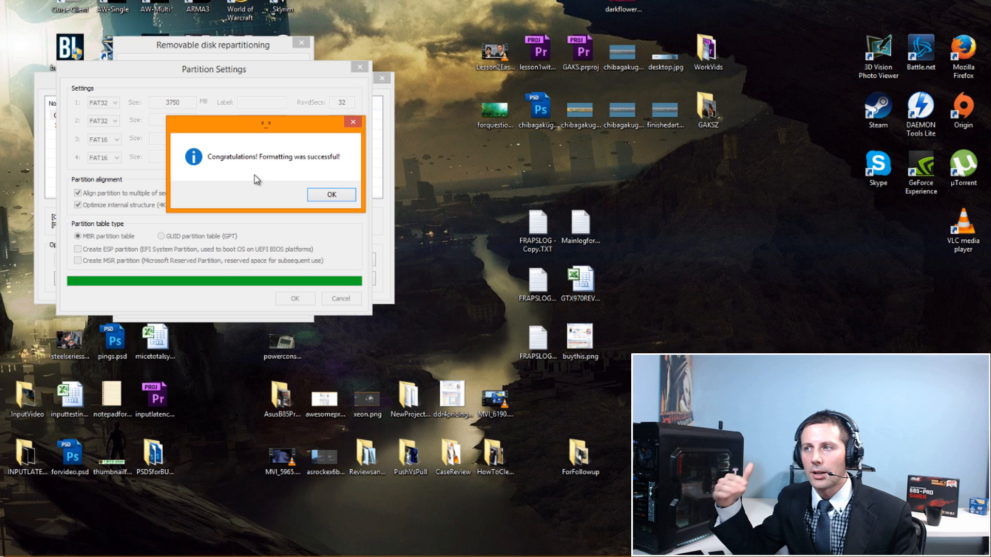
# - Acknowledge the format success and set the 3.6 GB second partition accessible instead of the 3.7 GB one
pyautogui.click(331, 195)
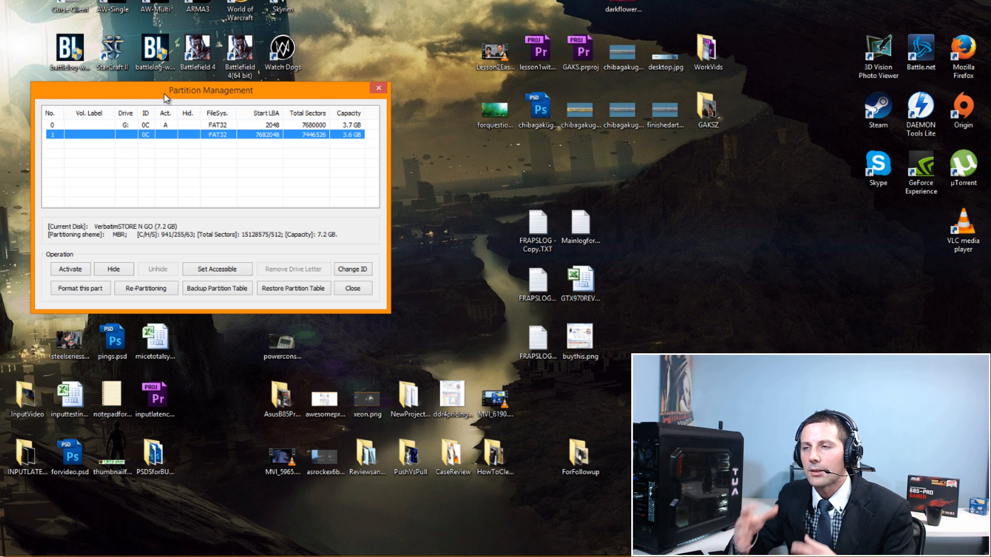
pyautogui.moveTo(298, 197)
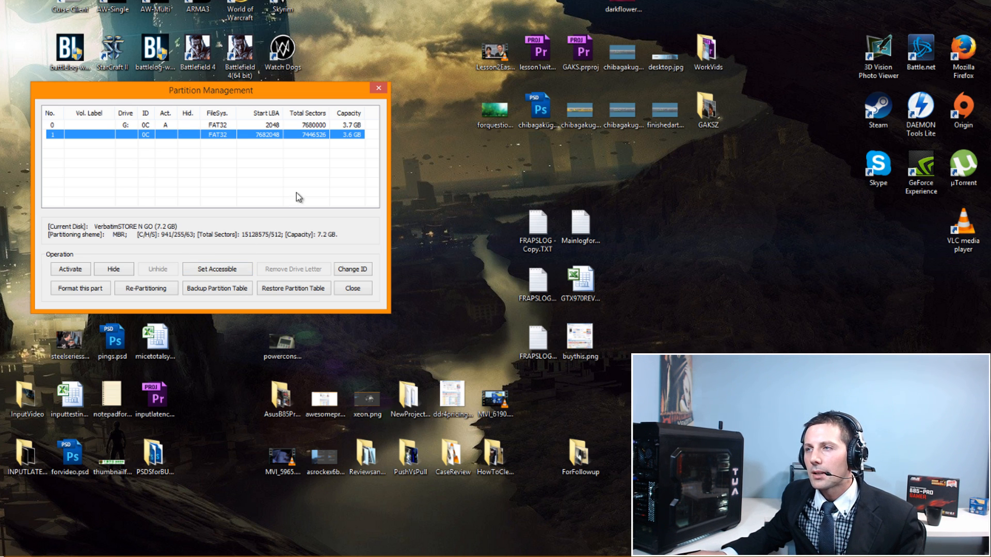
pyautogui.moveTo(349, 134)
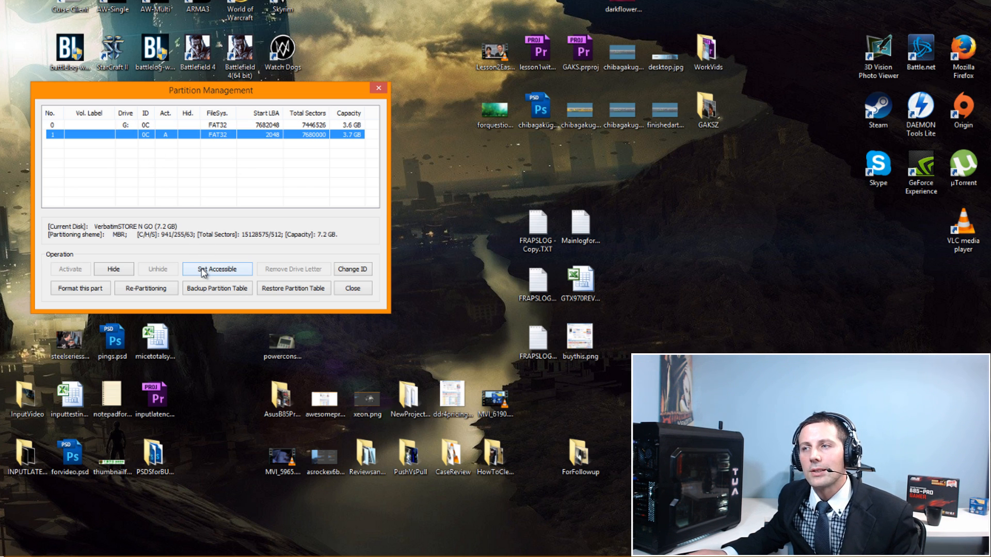
pyautogui.click(216, 269)
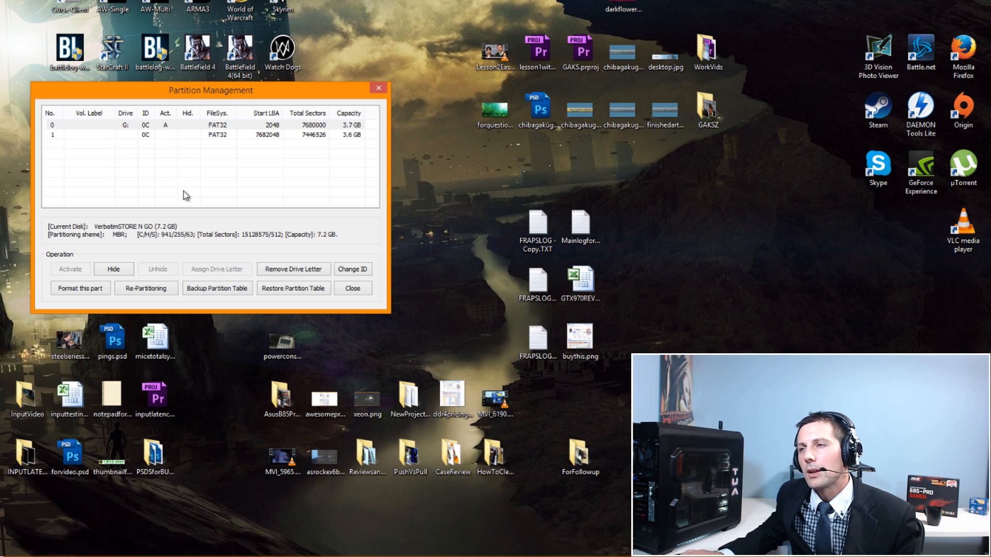
pyautogui.moveTo(164, 145)
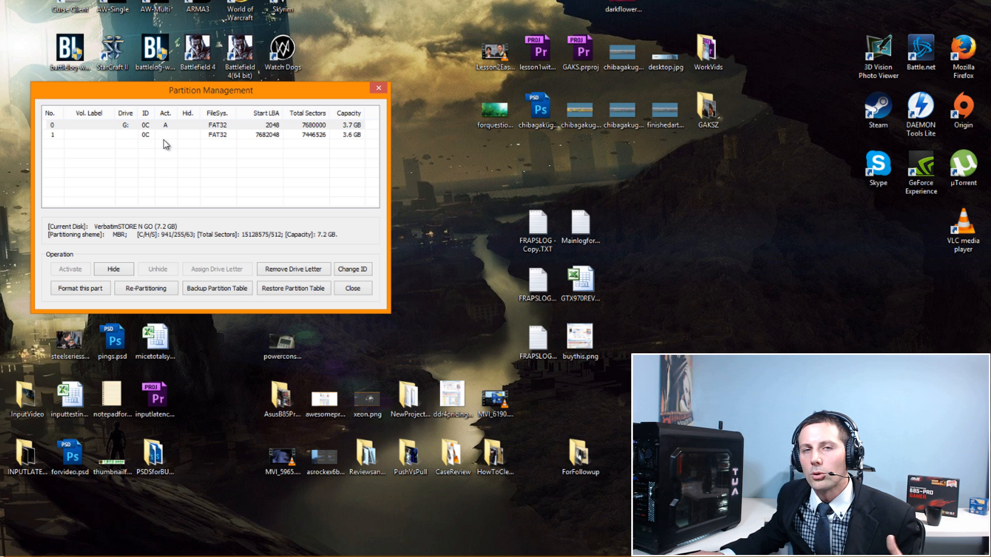
pyautogui.click(190, 134)
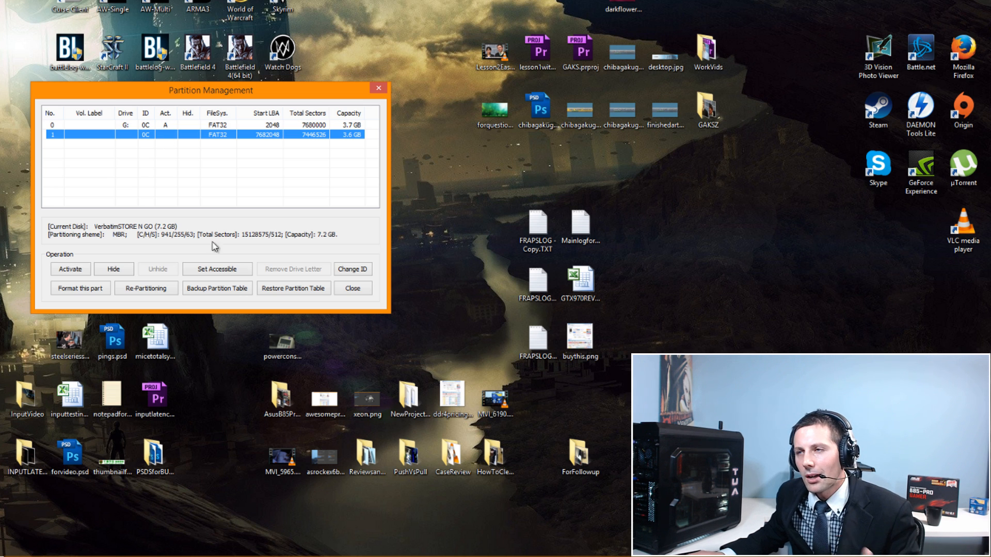
pyautogui.click(216, 268)
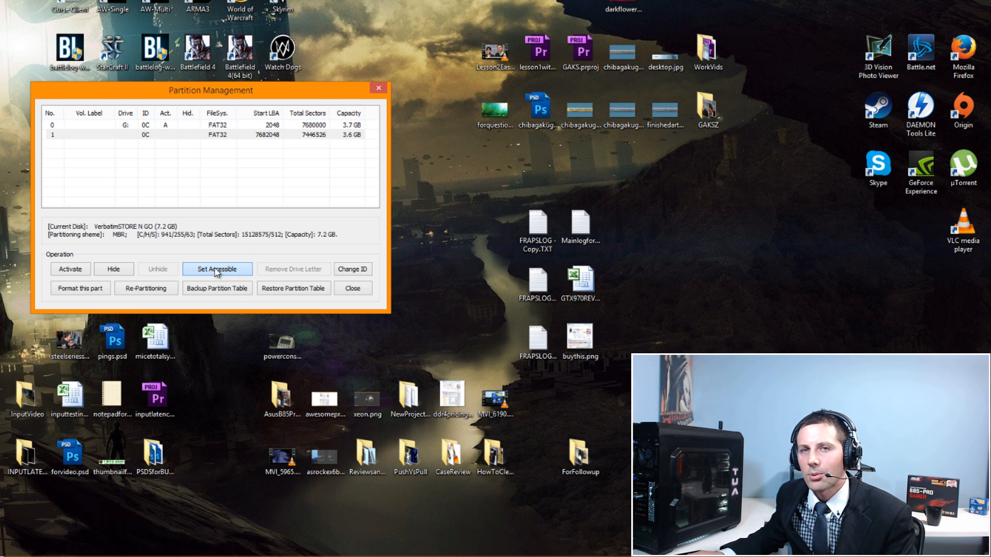
pyautogui.click(216, 268)
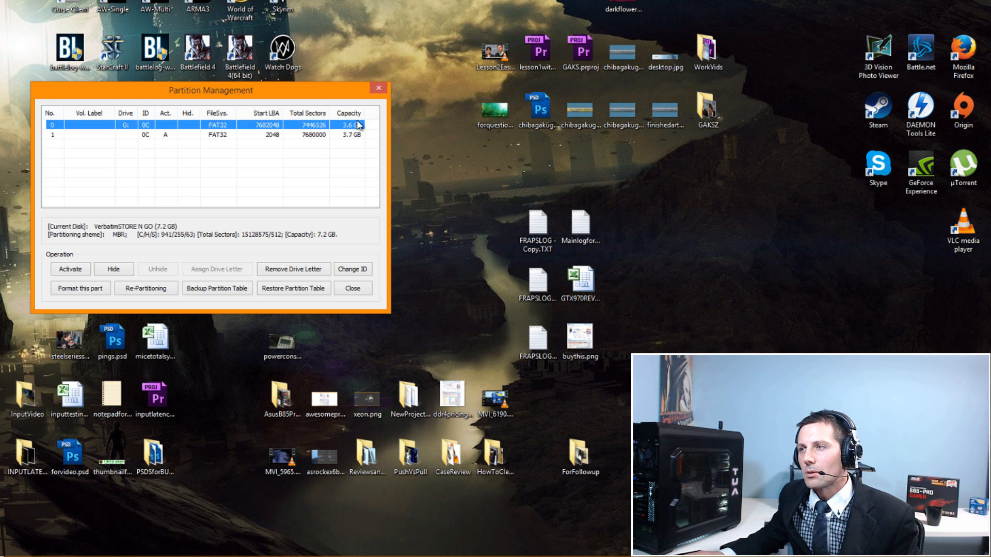
pyautogui.click(265, 135)
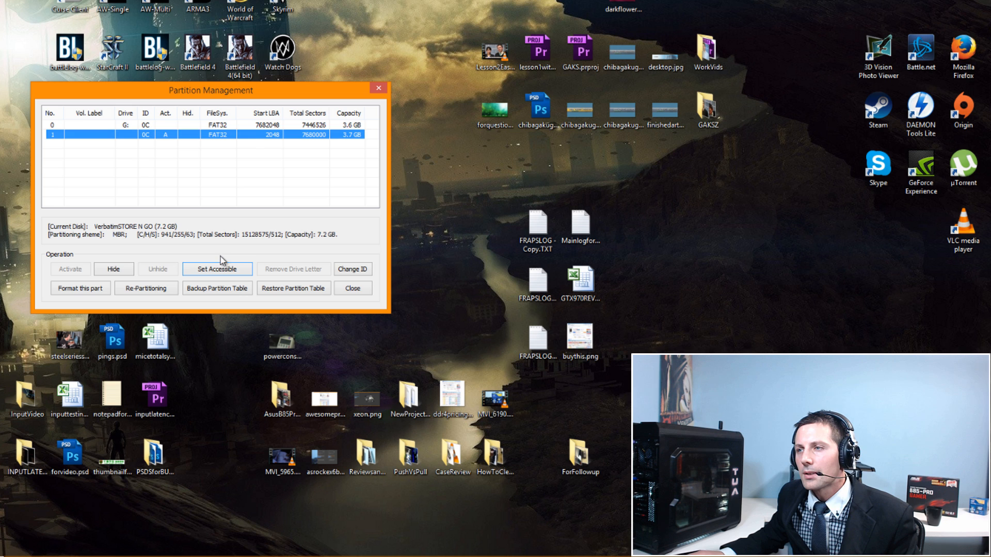
pyautogui.click(217, 268)
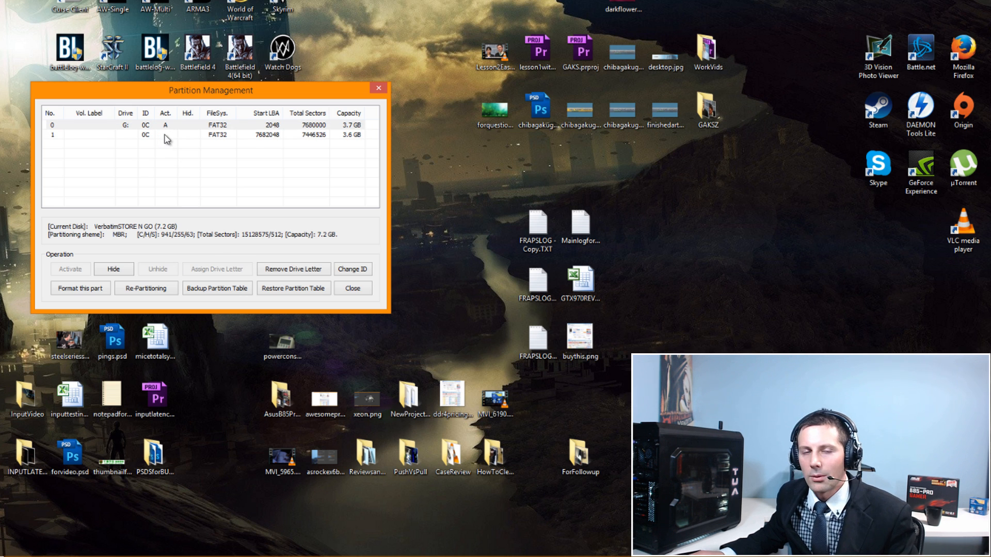
pyautogui.click(171, 134)
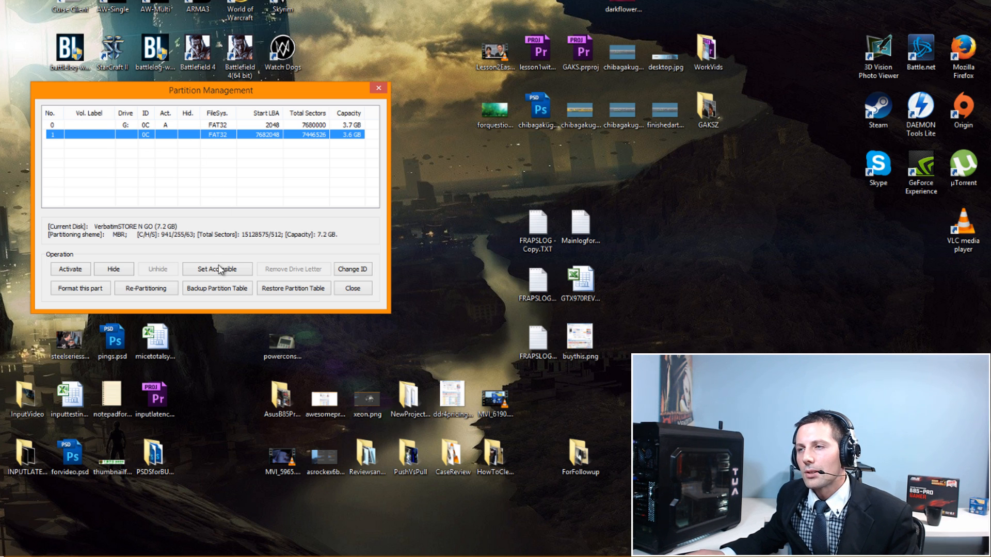
pyautogui.moveTo(355, 137)
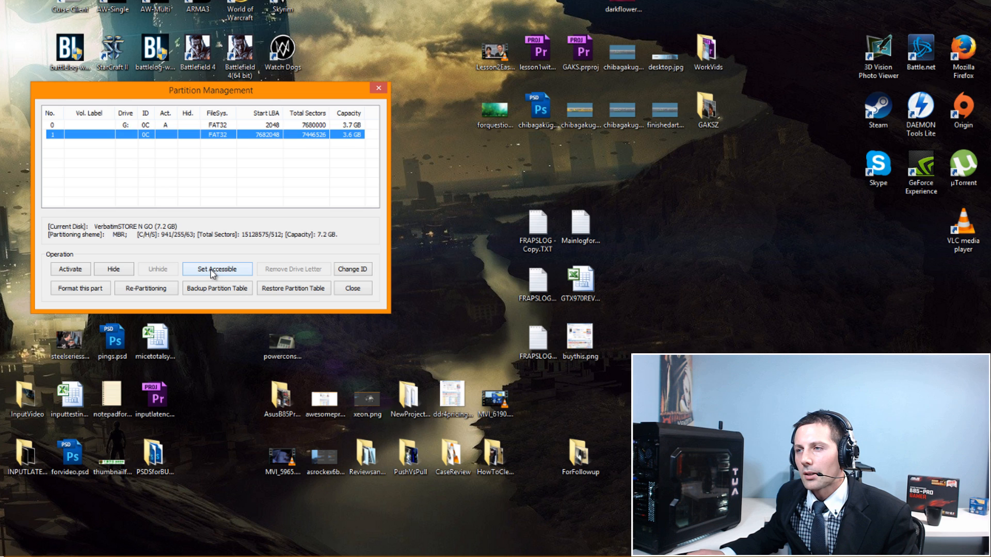
pyautogui.click(217, 269)
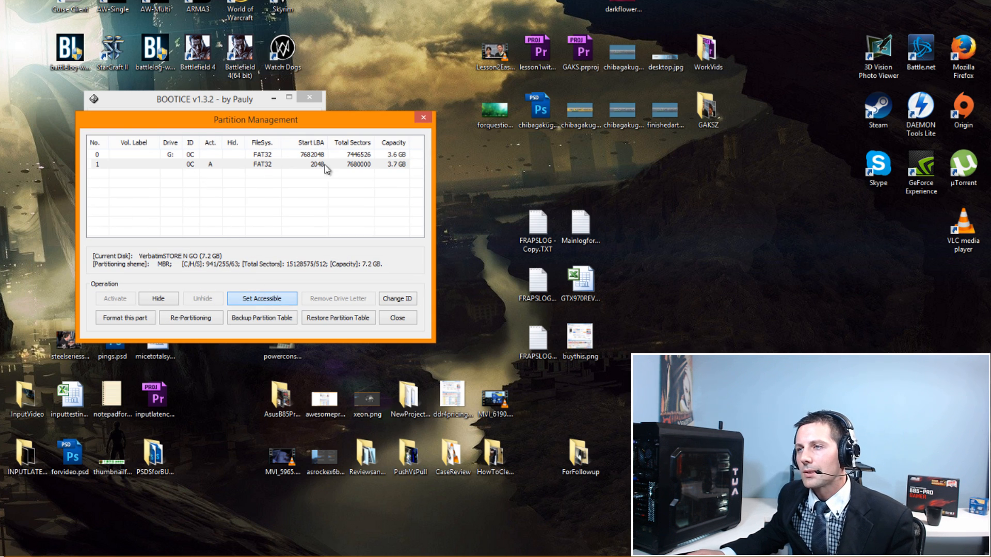
# - Close Partition Management and BOOTICE, then launch the YUMI setup from the desktop
pyautogui.click(261, 299)
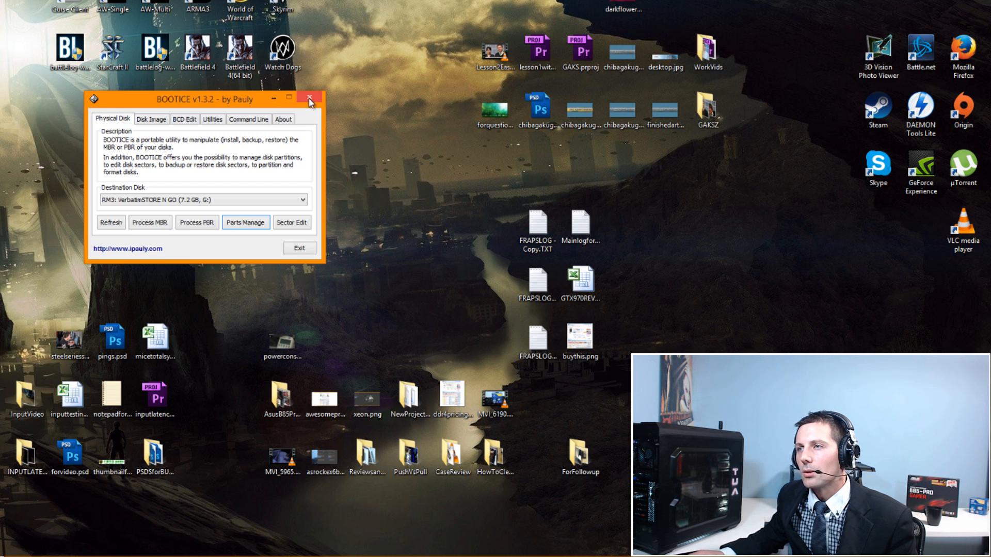
pyautogui.click(314, 99)
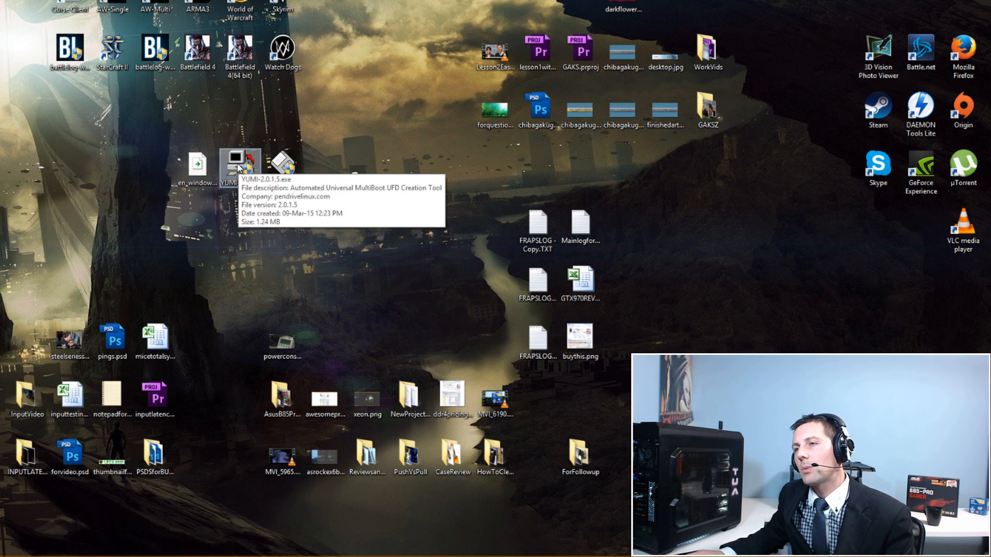
pyautogui.moveTo(231, 217)
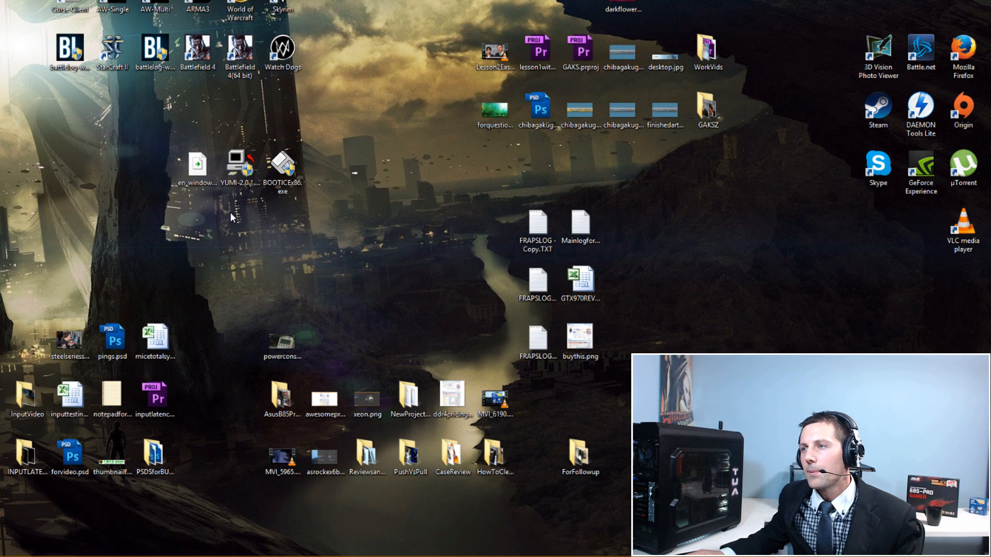
pyautogui.click(238, 166)
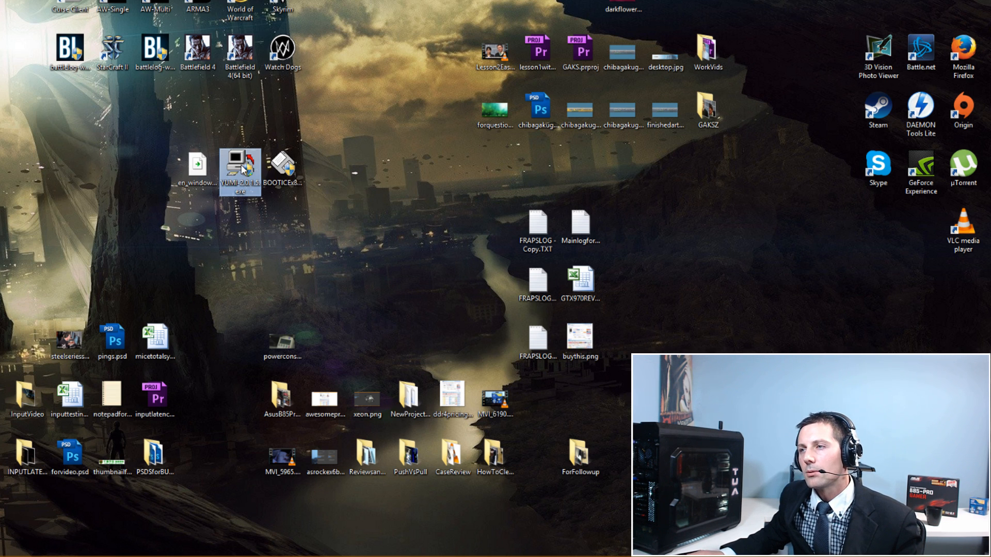
pyautogui.click(283, 167)
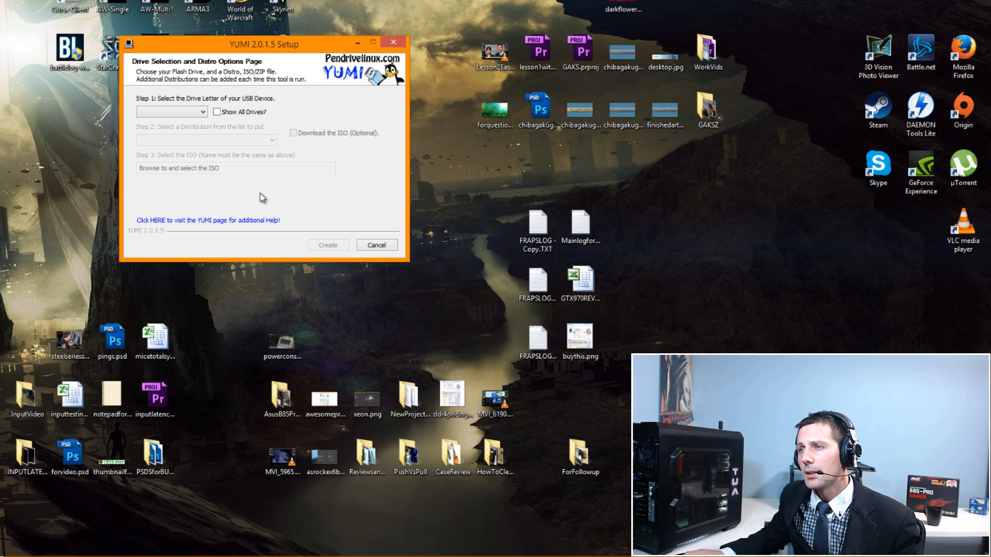
# - Choose drive G:, the Windows Vista/7/8 Installer distro and the Windows 8 x64 ISO, then Create
pyautogui.click(170, 111)
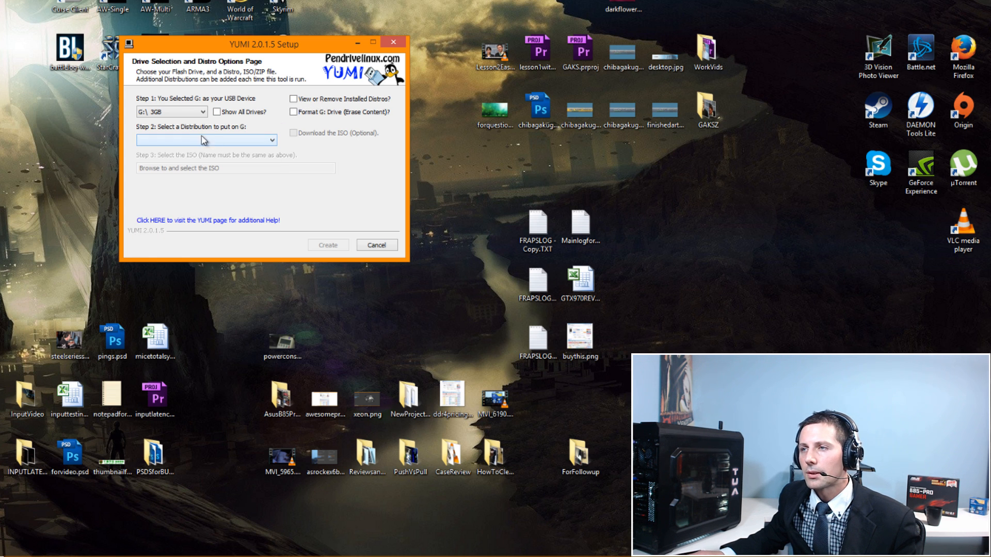
pyautogui.moveTo(259, 43); pyautogui.dragTo(325, 82)
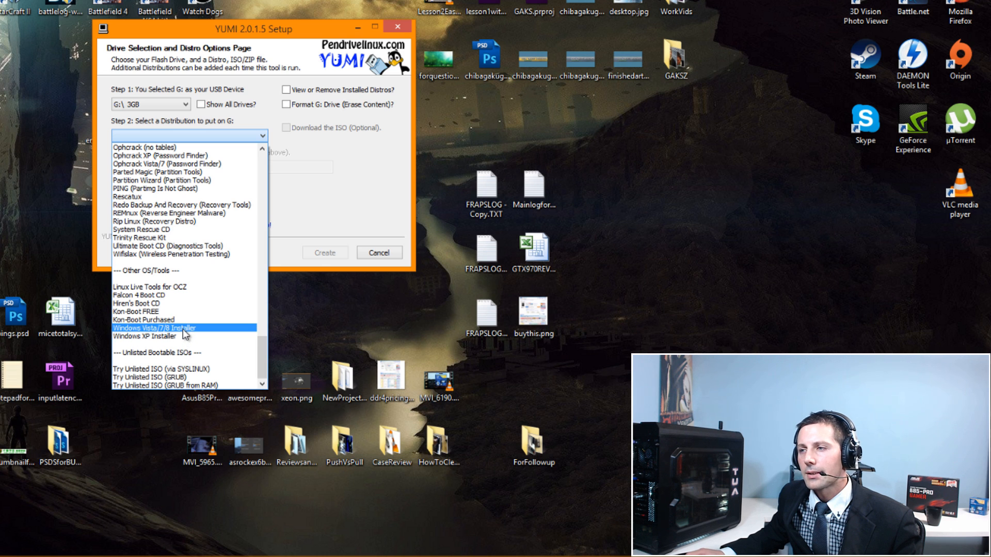
pyautogui.click(153, 328)
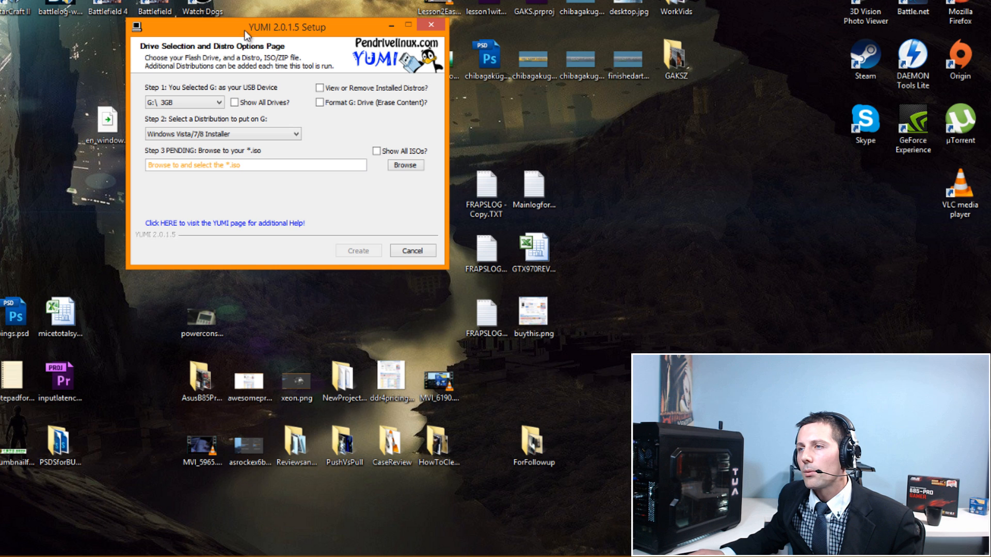
pyautogui.click(404, 165)
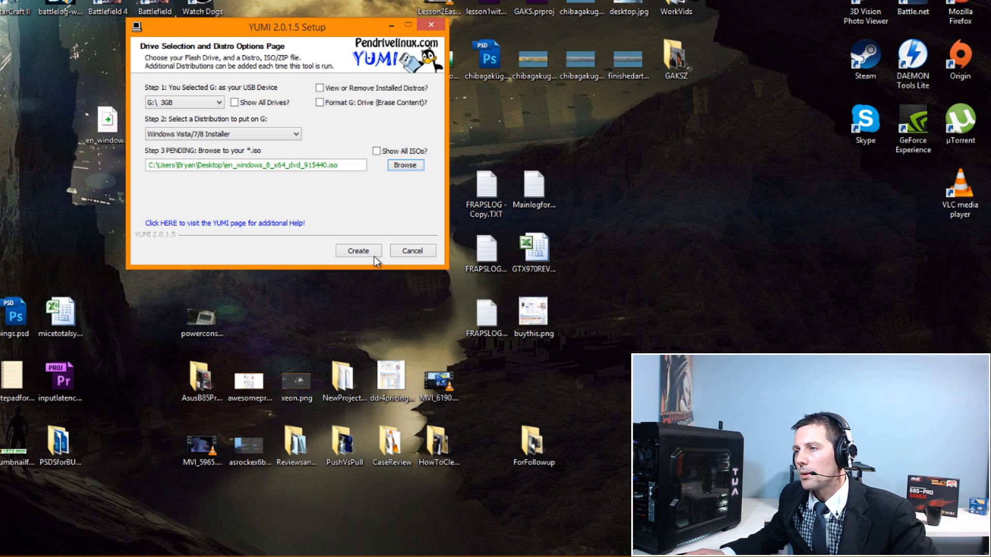
pyautogui.click(253, 165)
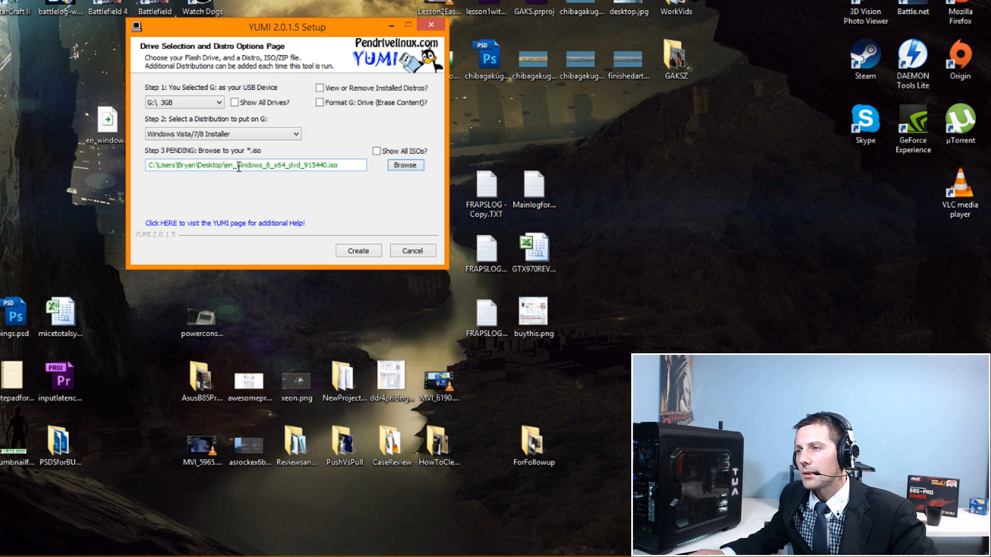
pyautogui.click(357, 251)
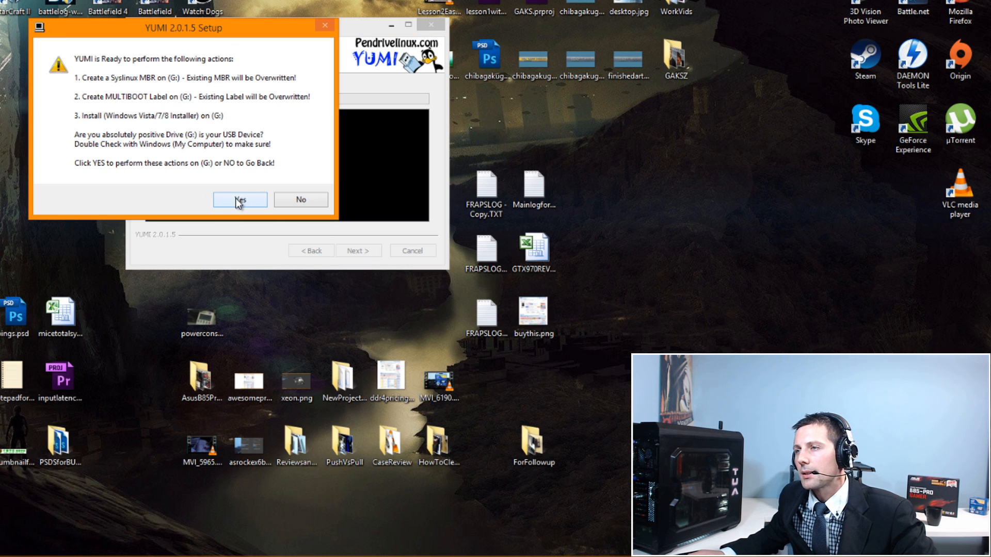
pyautogui.click(239, 199)
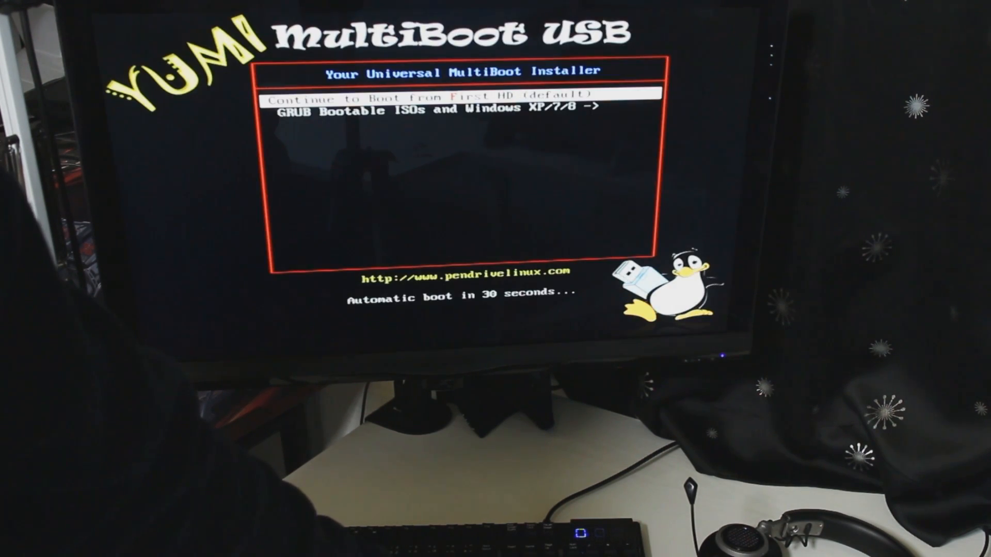
# - From the YUMI GRUB Bootable ISOs and Windows XP/7/8 submenu, boot Install Windows8
pyautogui.press('Down')
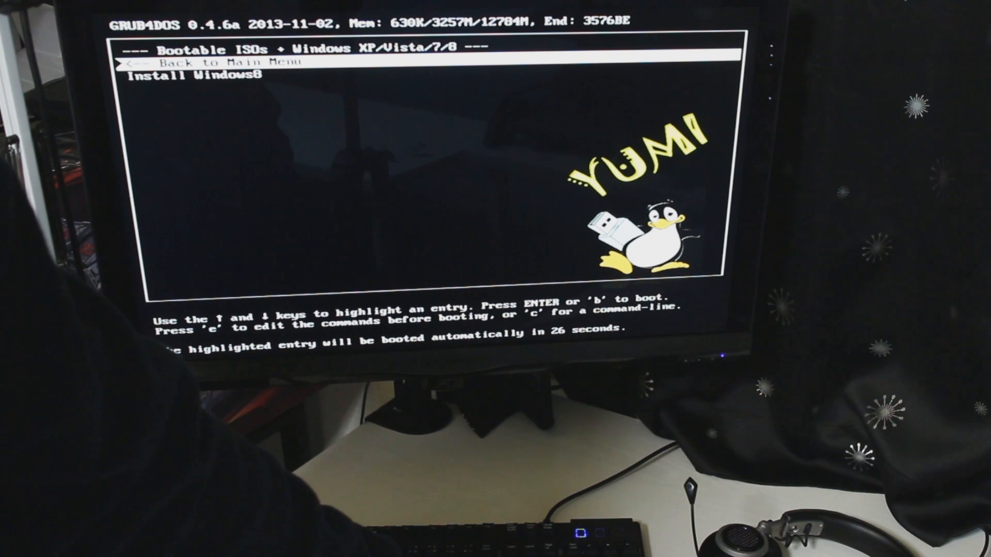
pyautogui.press('Down')
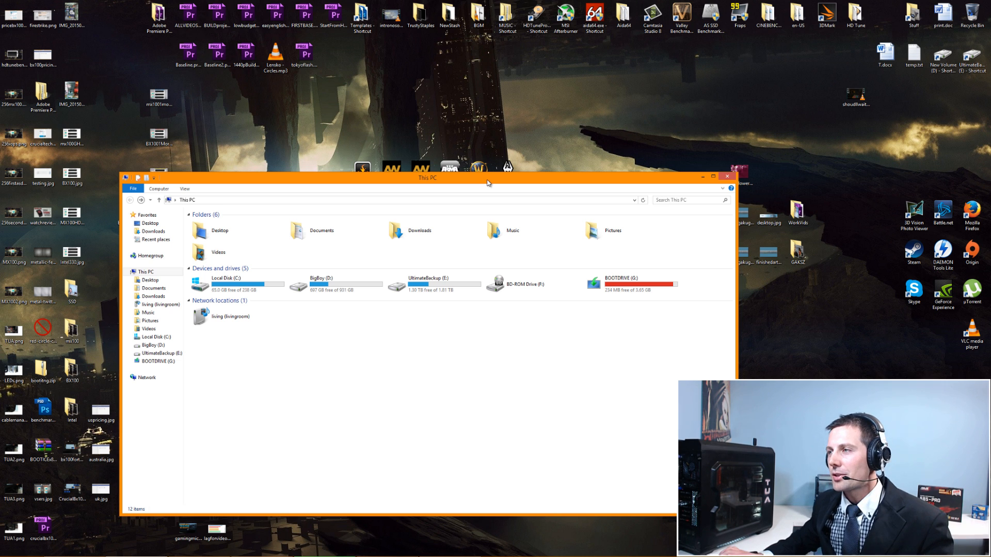
pyautogui.moveTo(589, 342)
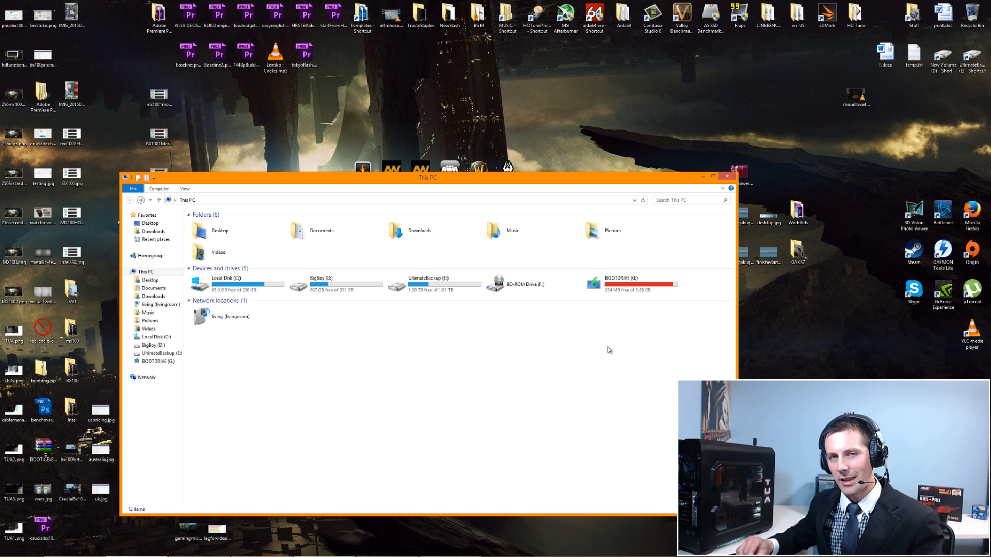
pyautogui.click(622, 281)
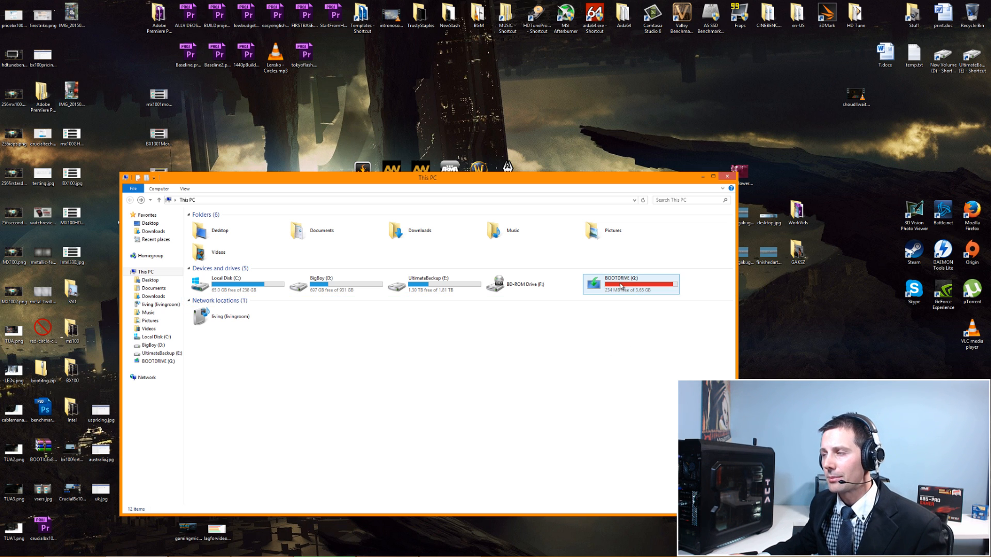
pyautogui.rightClick(628, 282)
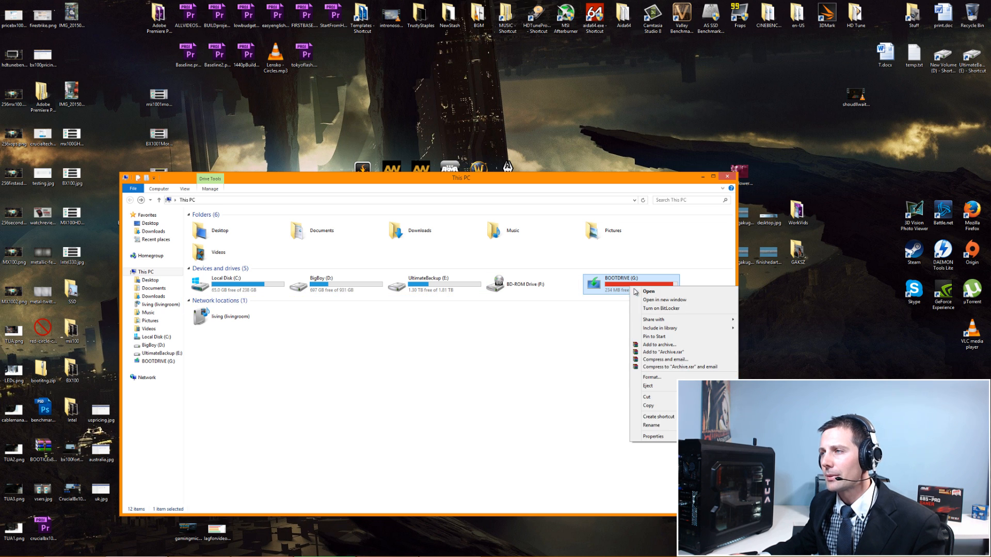
pyautogui.click(651, 424)
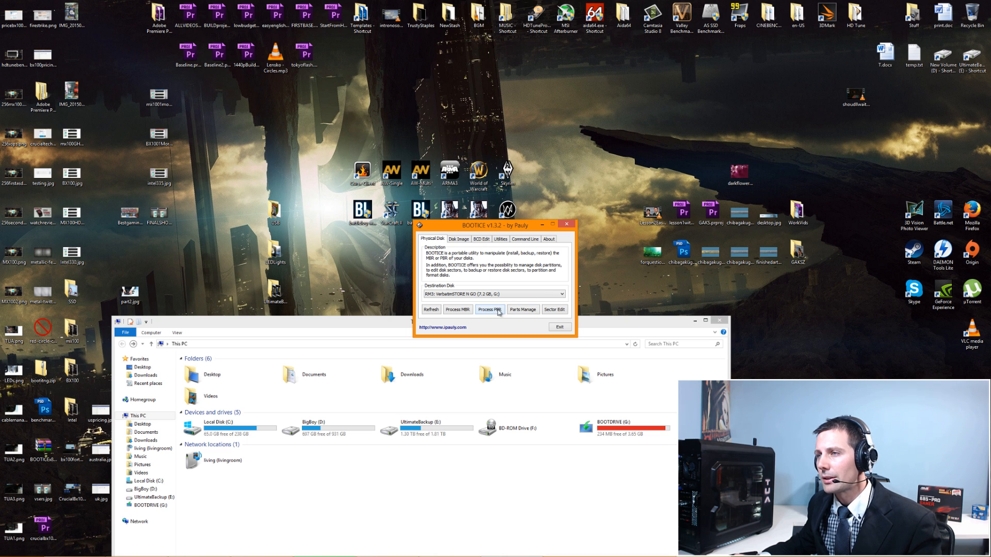
# - Set the 3.6 GB data partition accessible in Parts Manage and open the empty Removable Disk (G:)
pyautogui.click(522, 310)
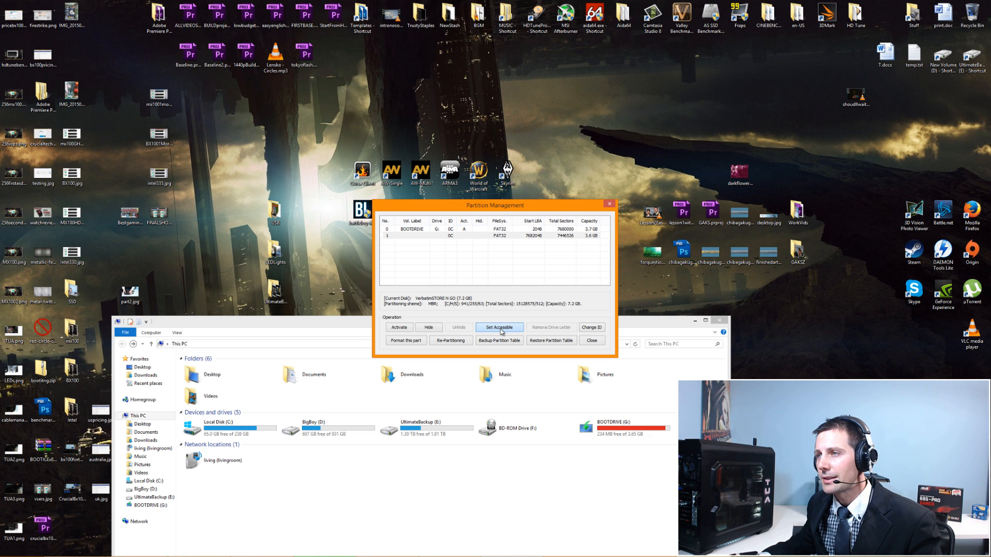
pyautogui.click(500, 327)
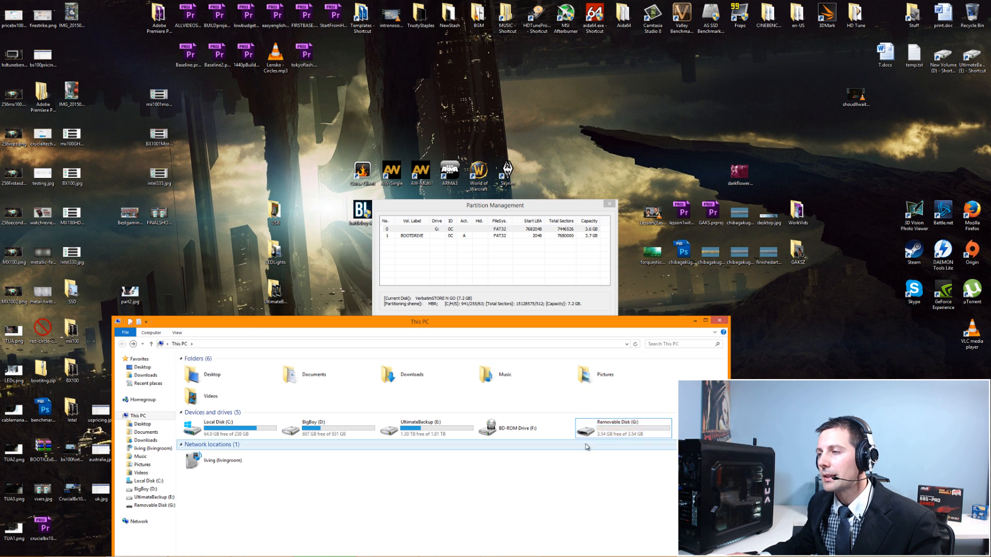
pyautogui.doubleClick(624, 427)
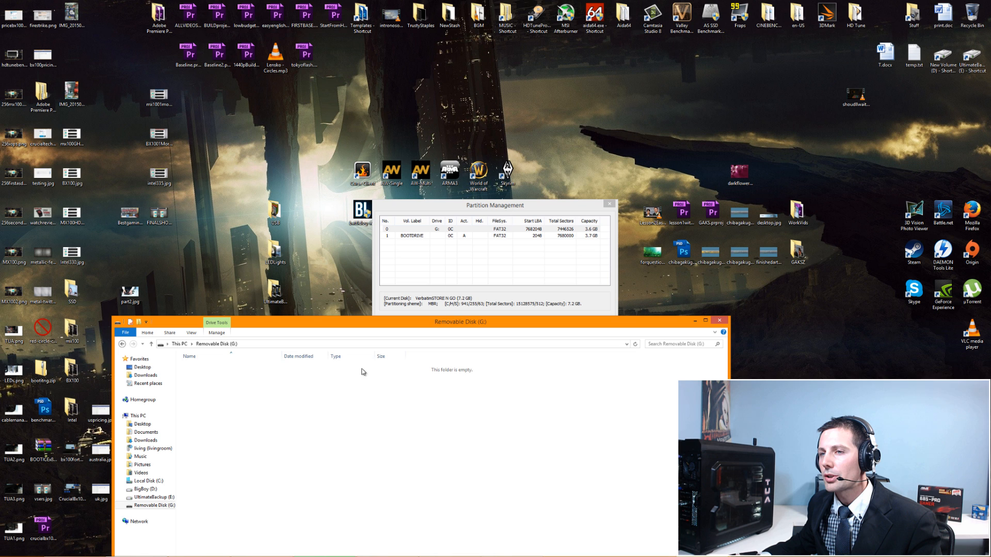
pyautogui.moveTo(408, 428)
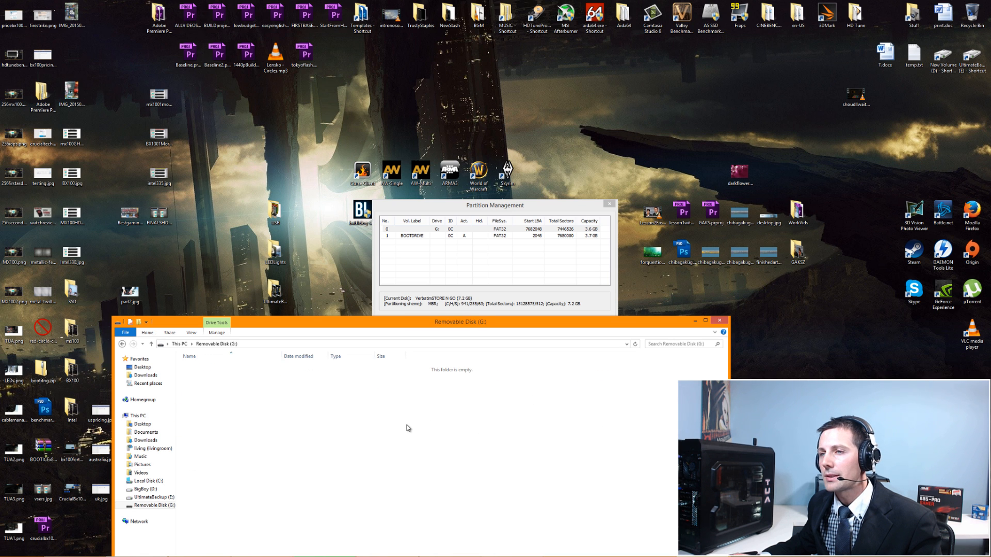